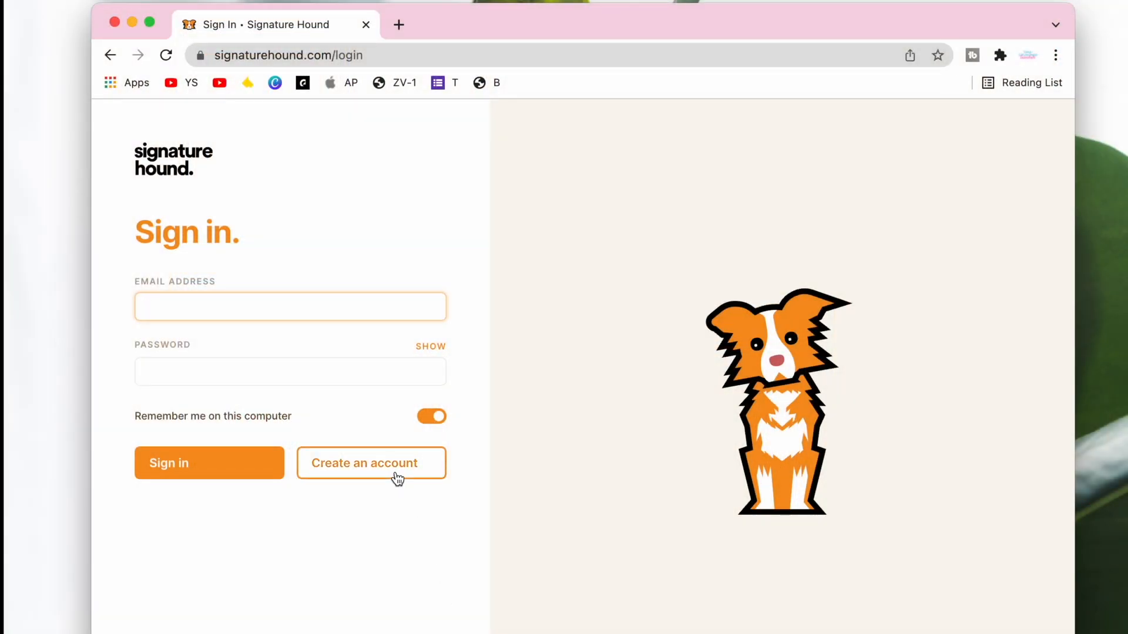
Sign in and create a new signature named 'School Email', opening its template editor
left_click(210, 463)
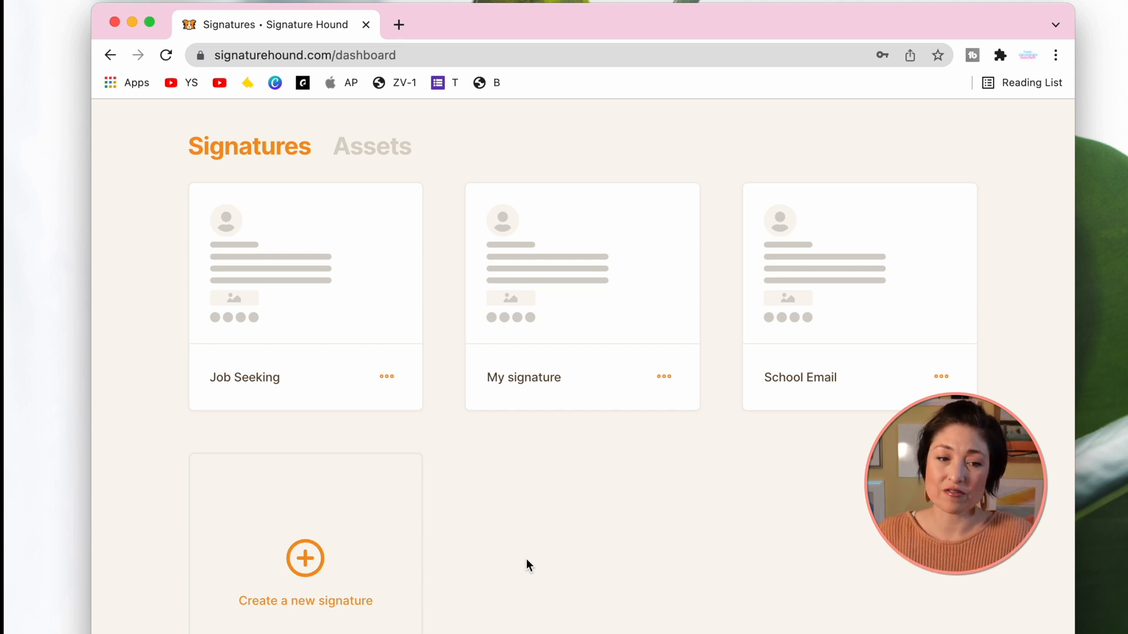
mouse_move(305, 568)
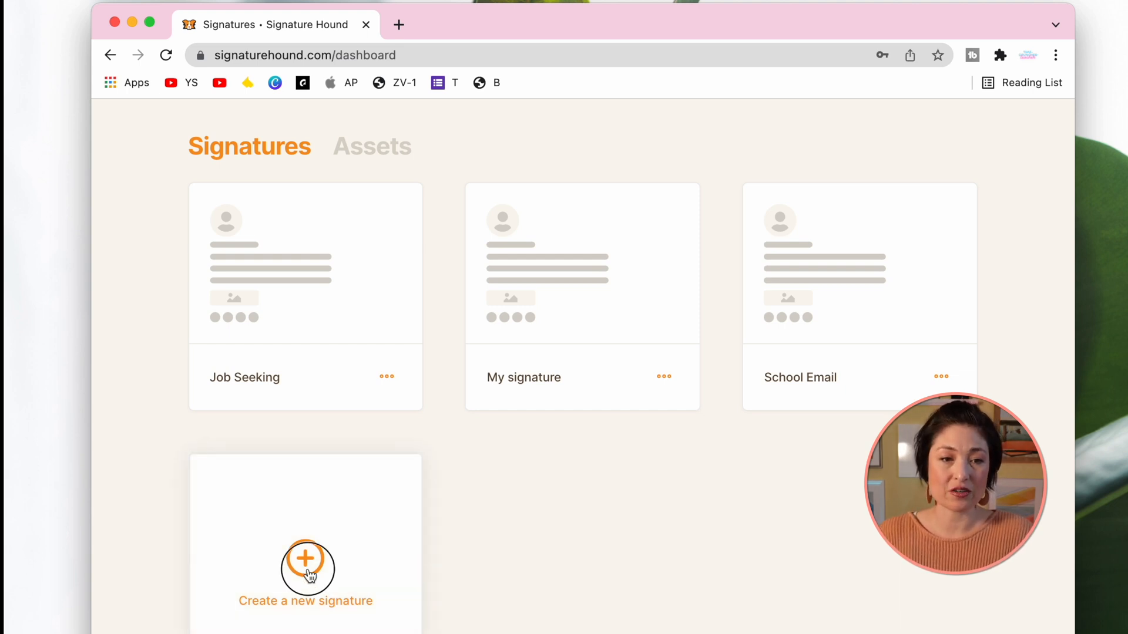
left_click(305, 560)
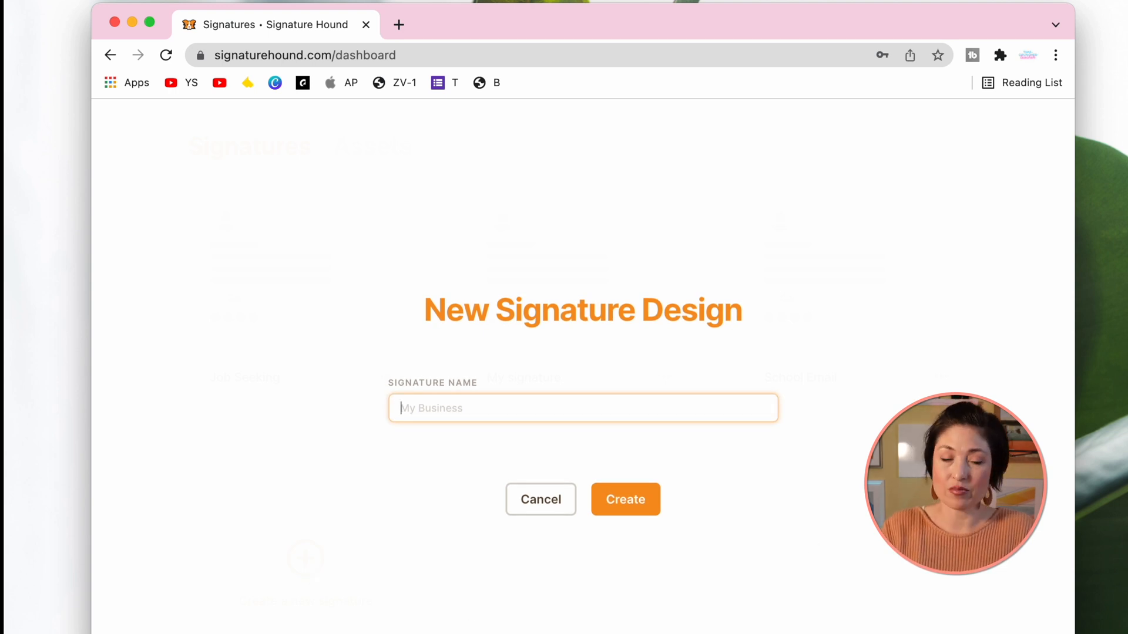
type("School E")
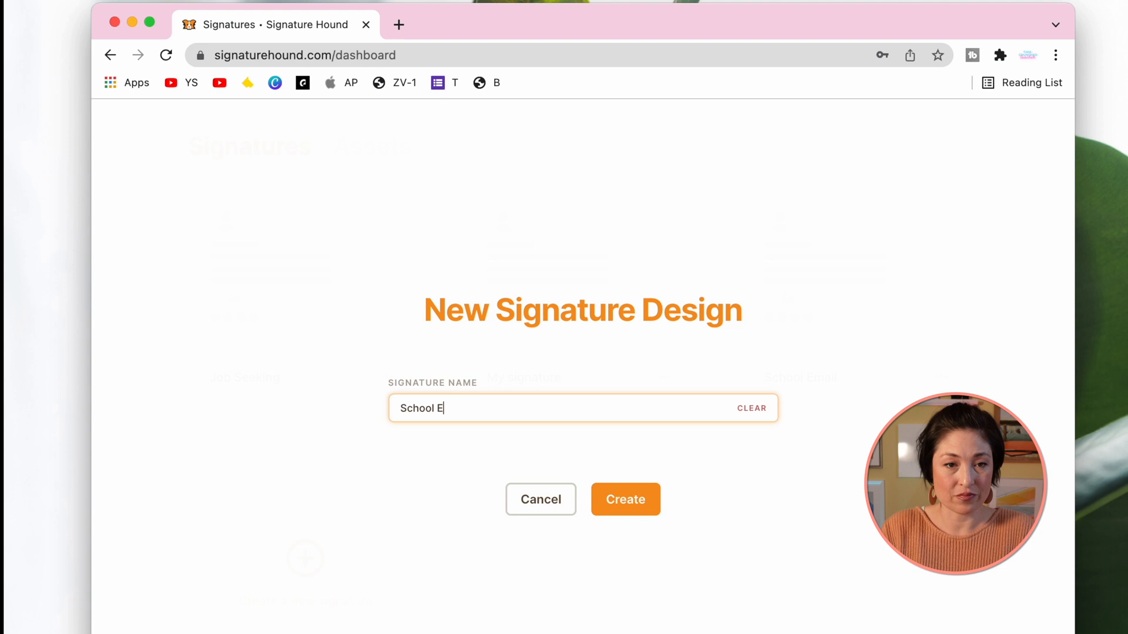
type("mail")
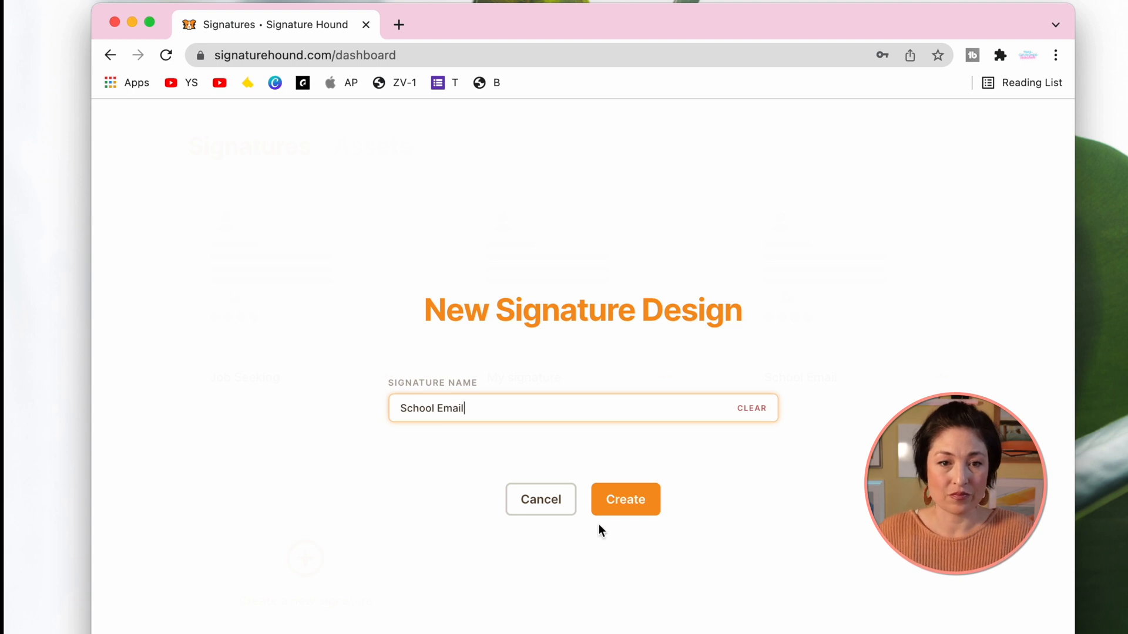
left_click(625, 500)
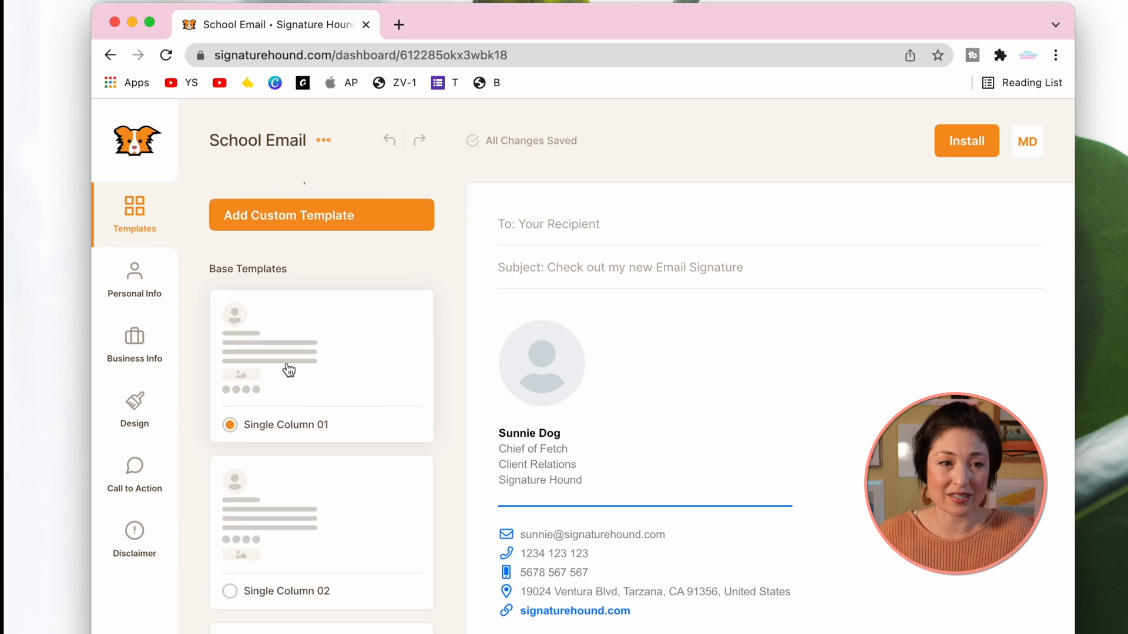
mouse_move(718, 322)
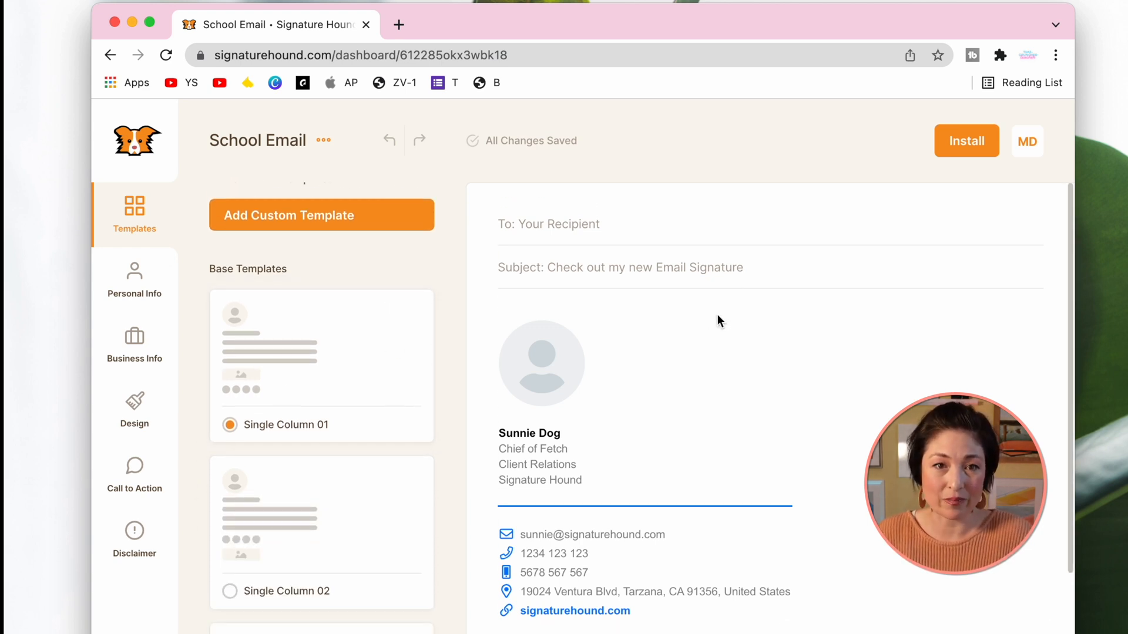
scroll("down", 3)
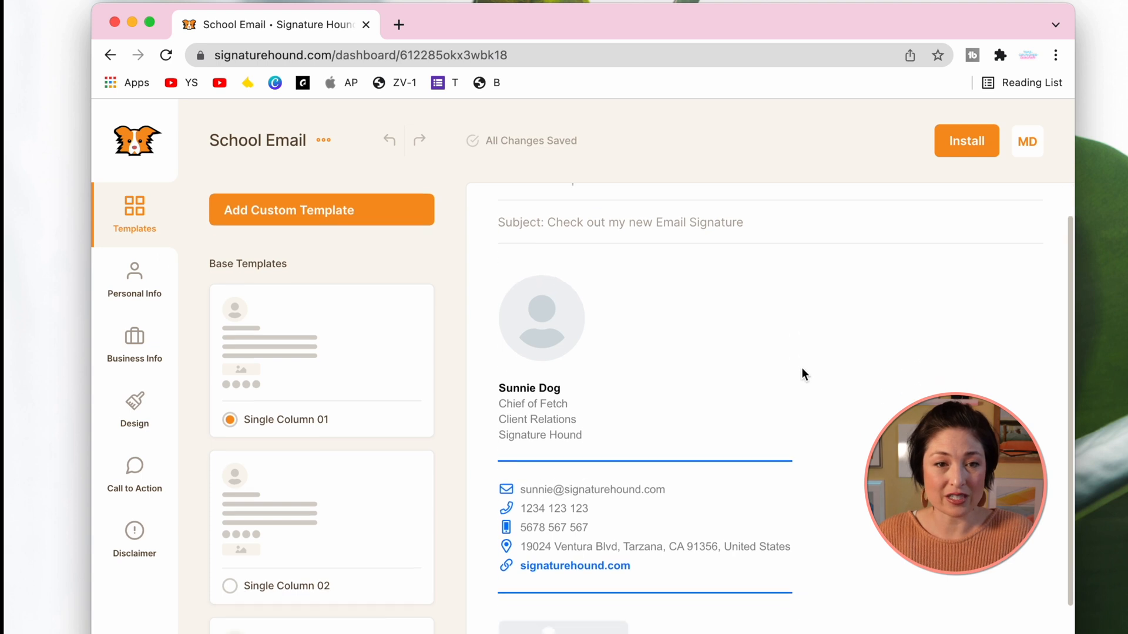
scroll("down", 3)
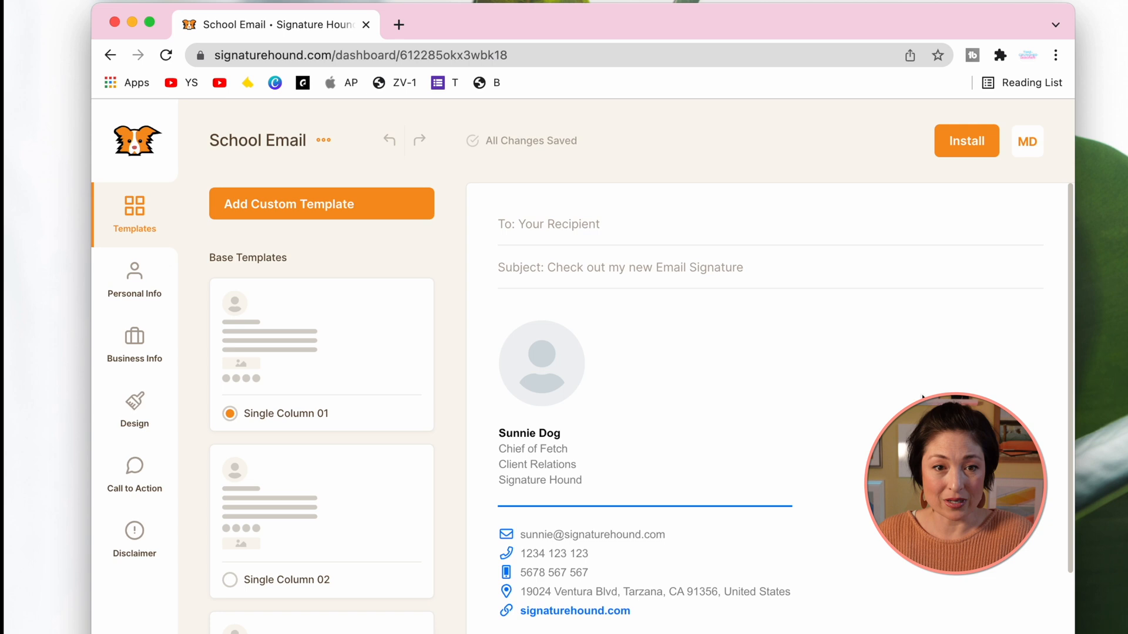
scroll("down", 3)
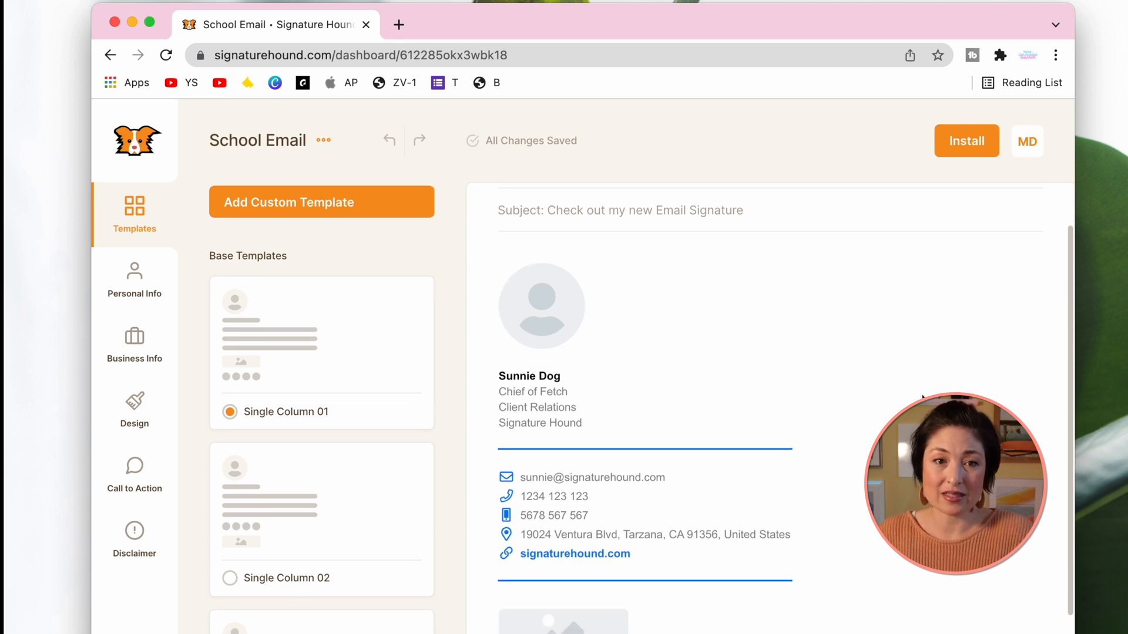
scroll("down", 3)
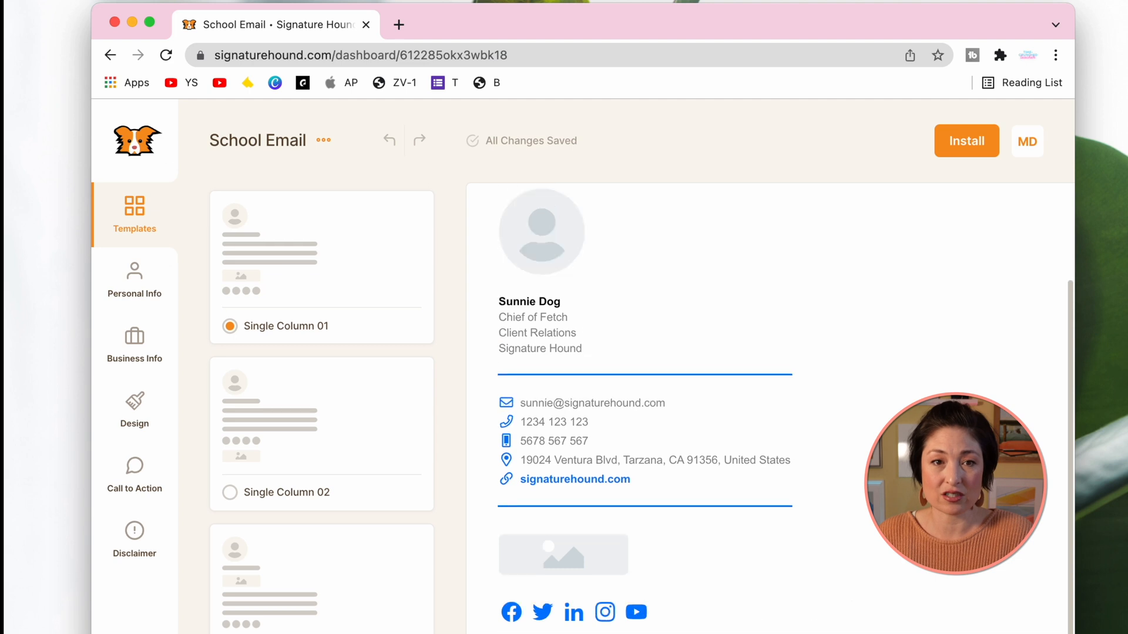
left_click(134, 212)
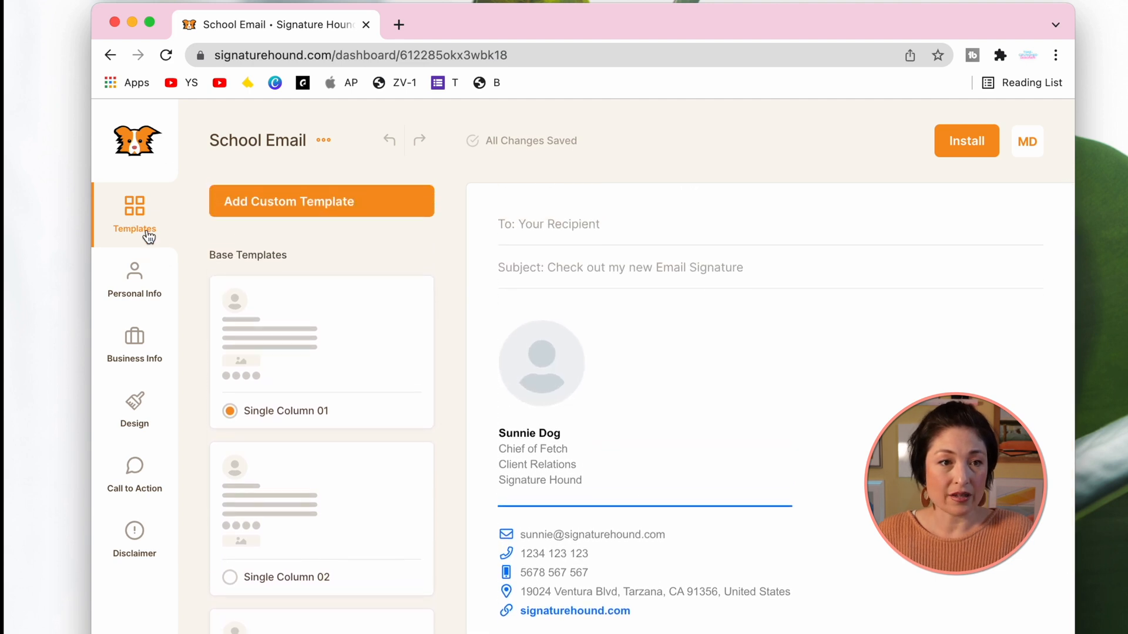
mouse_move(176, 441)
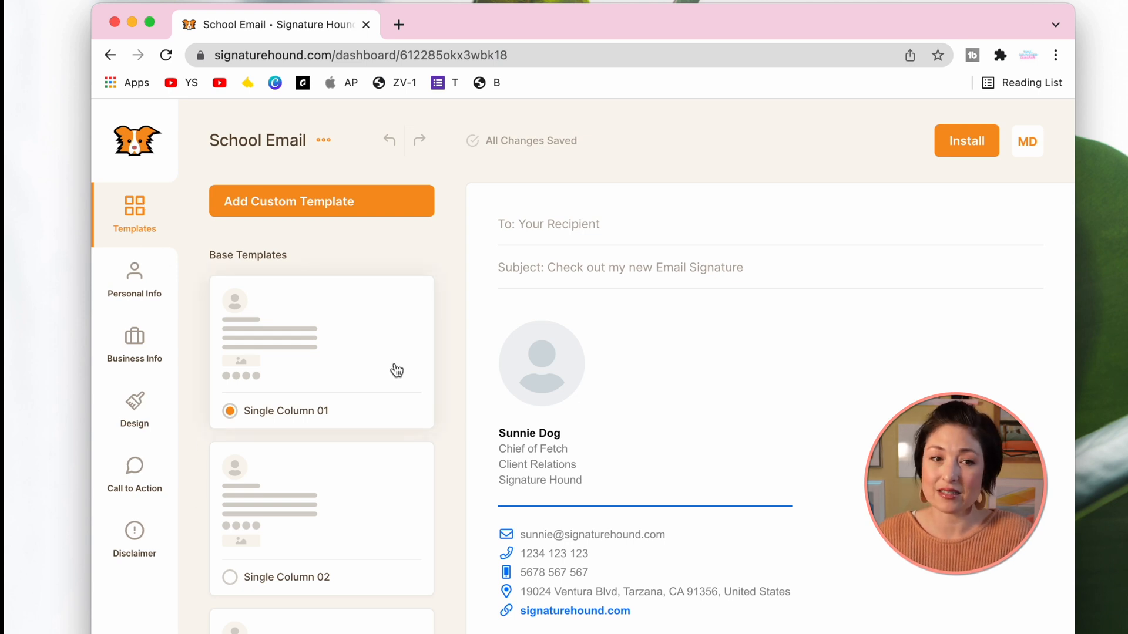
Choose the Single Column 01 layout and open the Personal Info details
left_click(134, 281)
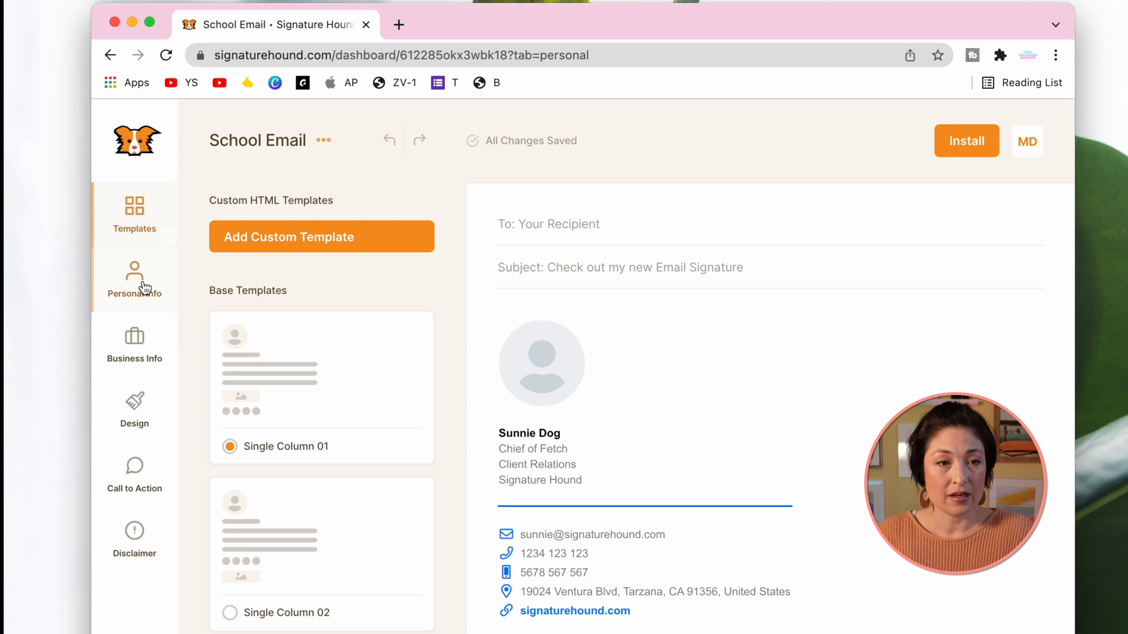
left_click(134, 281)
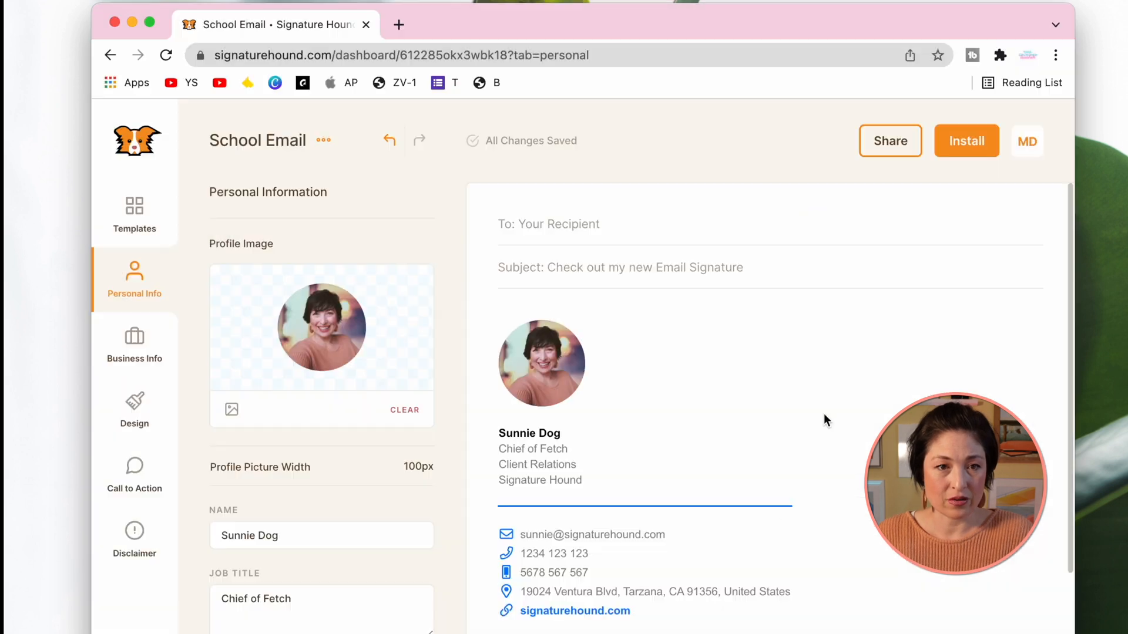
scroll("down", 3)
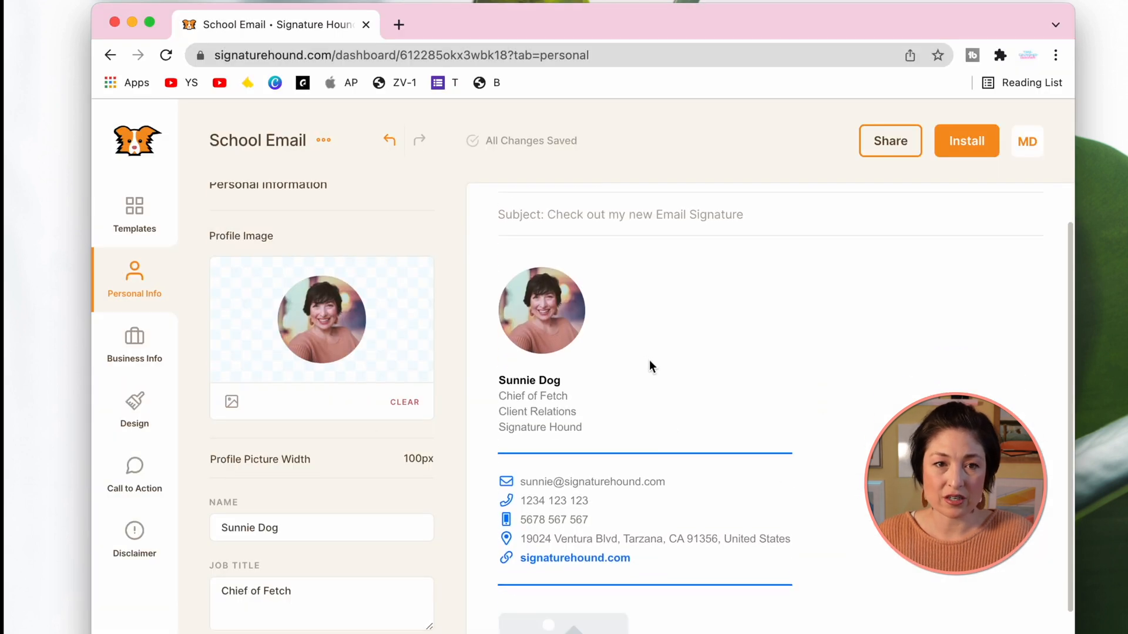
scroll("down", 3)
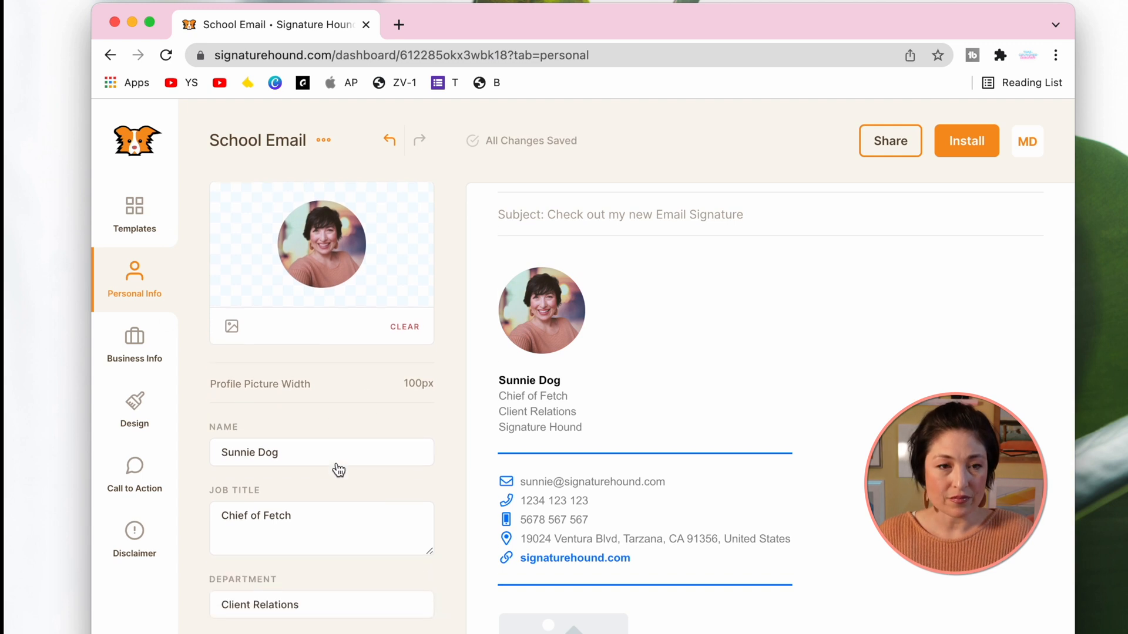
type("Mariel")
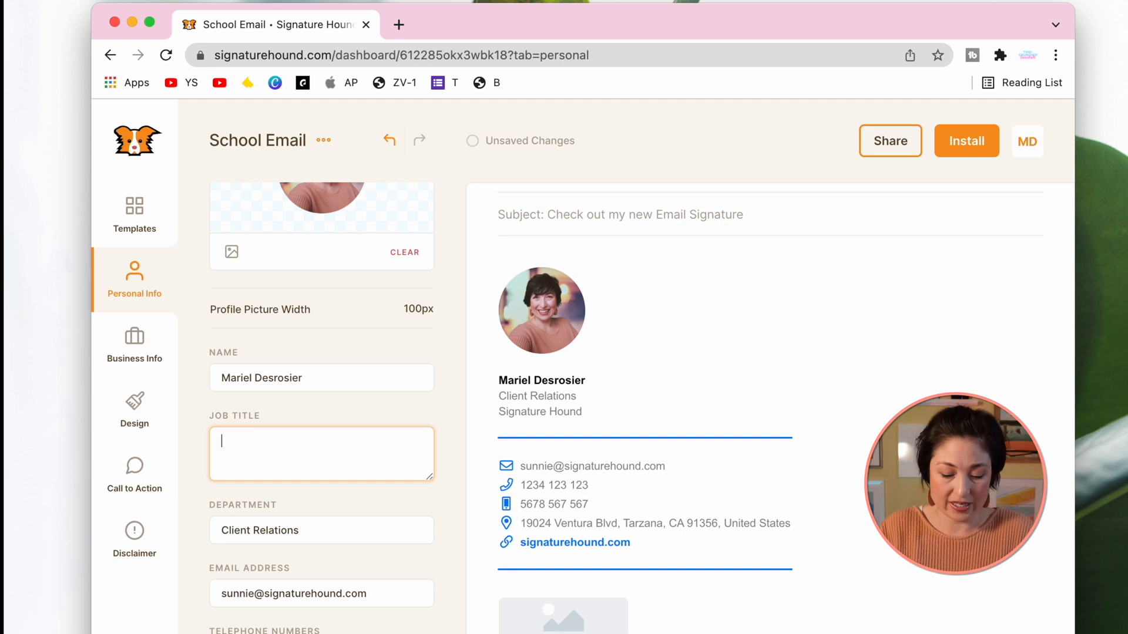
type("she/her/hers")
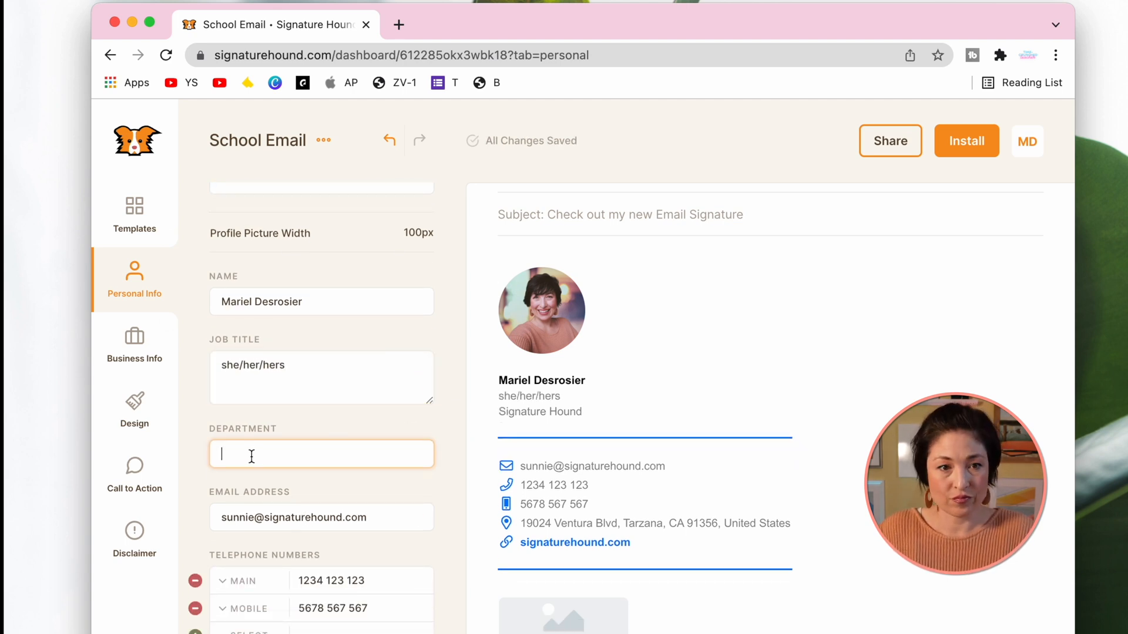
type("6th Grade Homeroom")
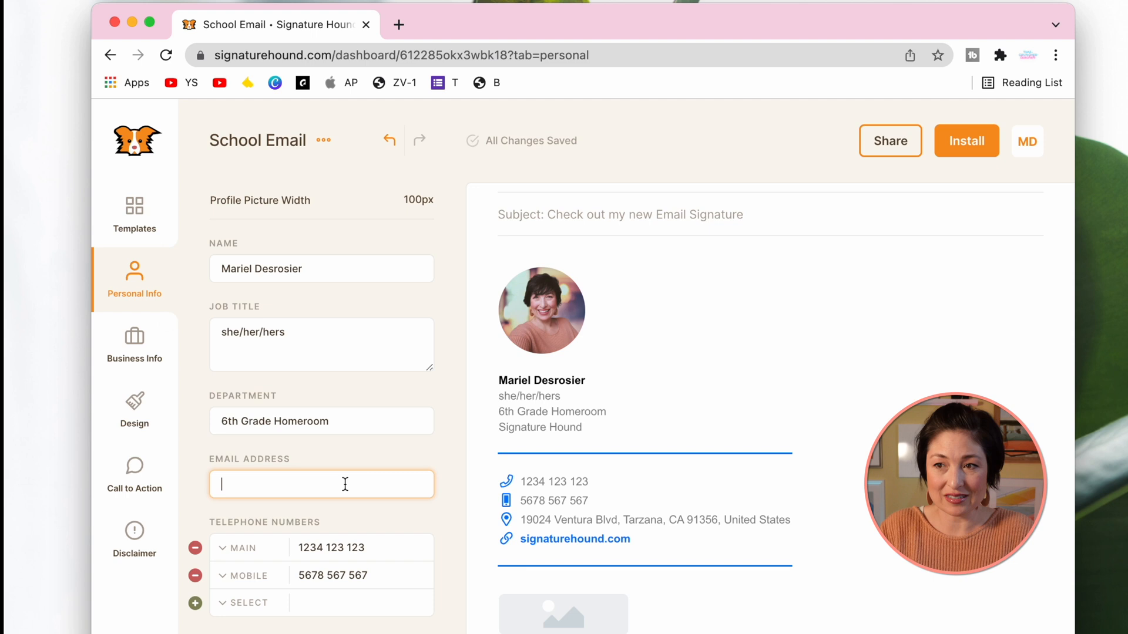
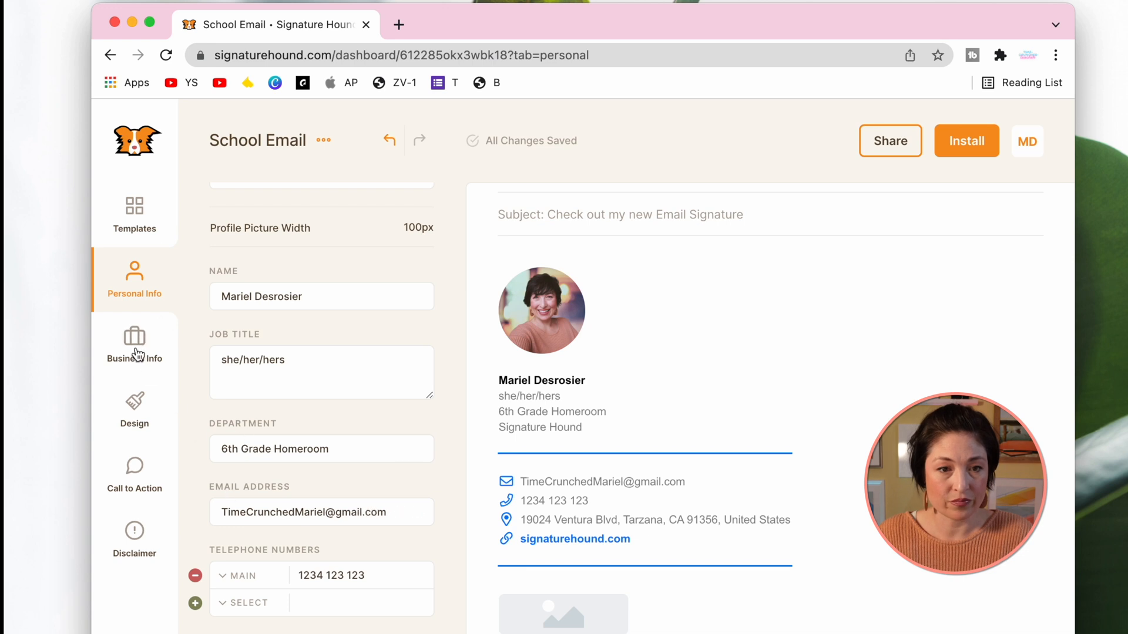
left_click(134, 343)
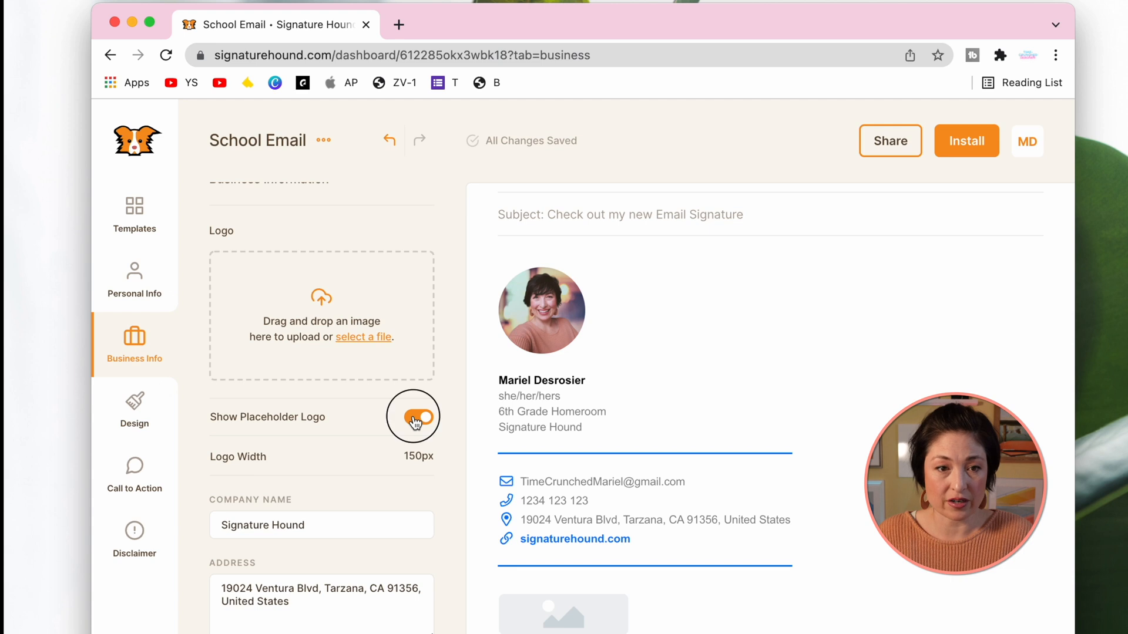
Hide the placeholder logo and replace the company name with School Name
left_click(413, 417)
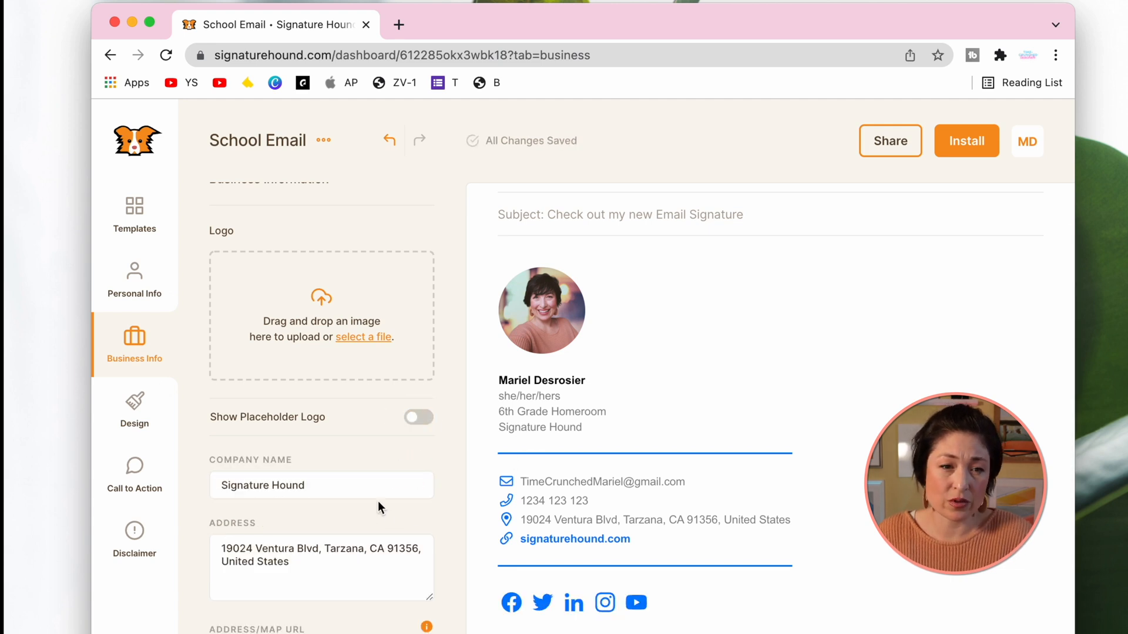
double_click(284, 485)
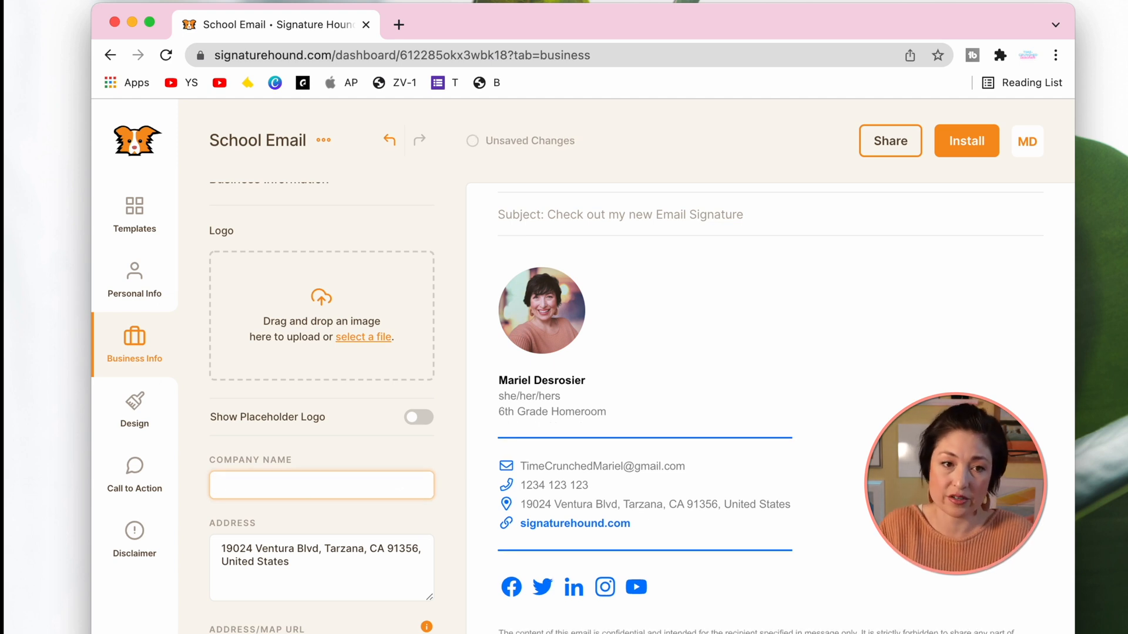
type("Sh")
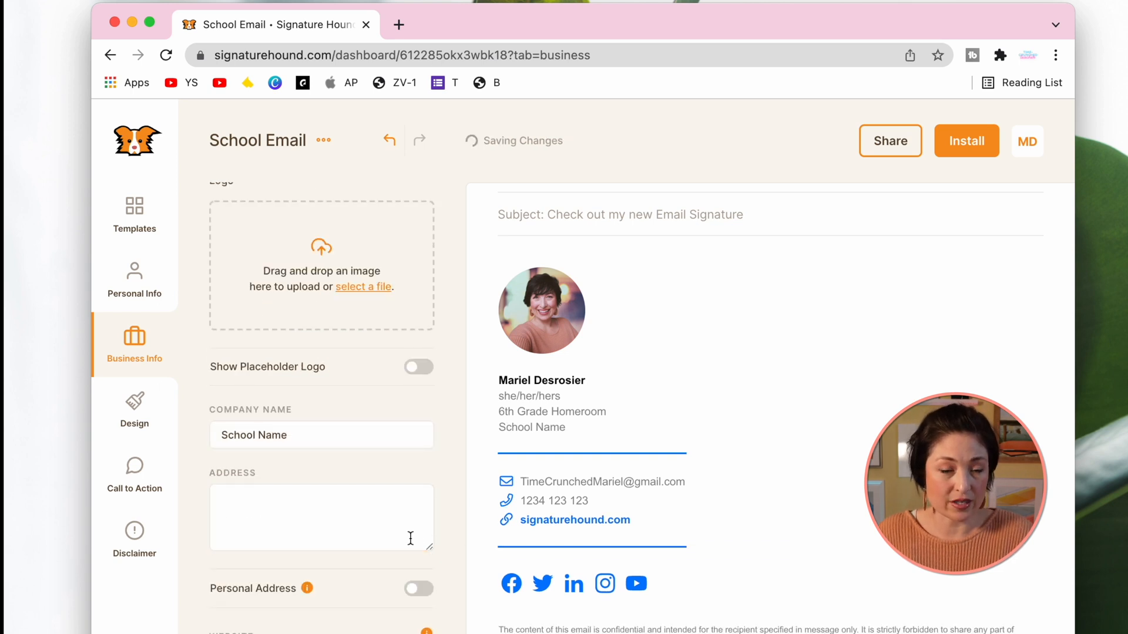
Set the address to School Address, Room 100, Office Hours Wed 3:30-4:00, and clear the website
left_click(321, 517)
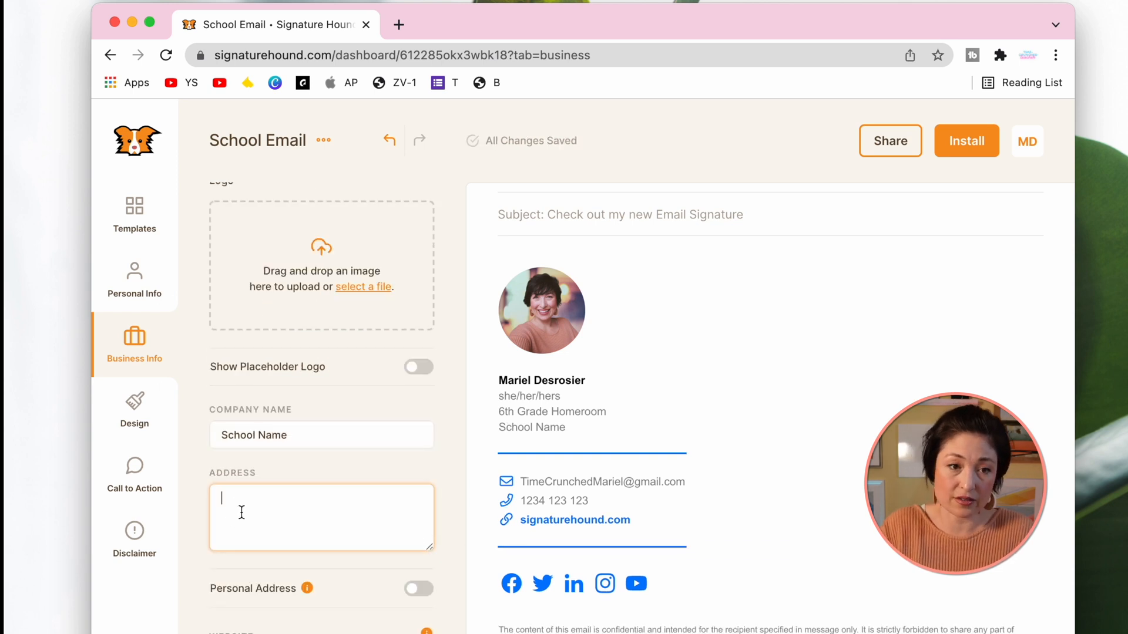
type("School Address")
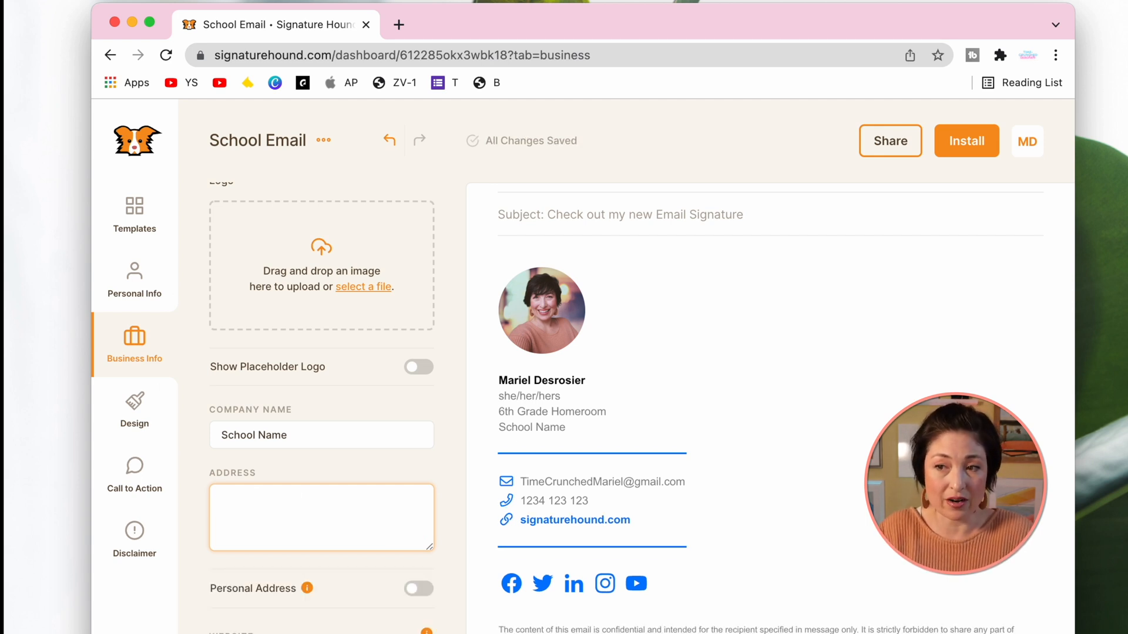
type("Room 100")
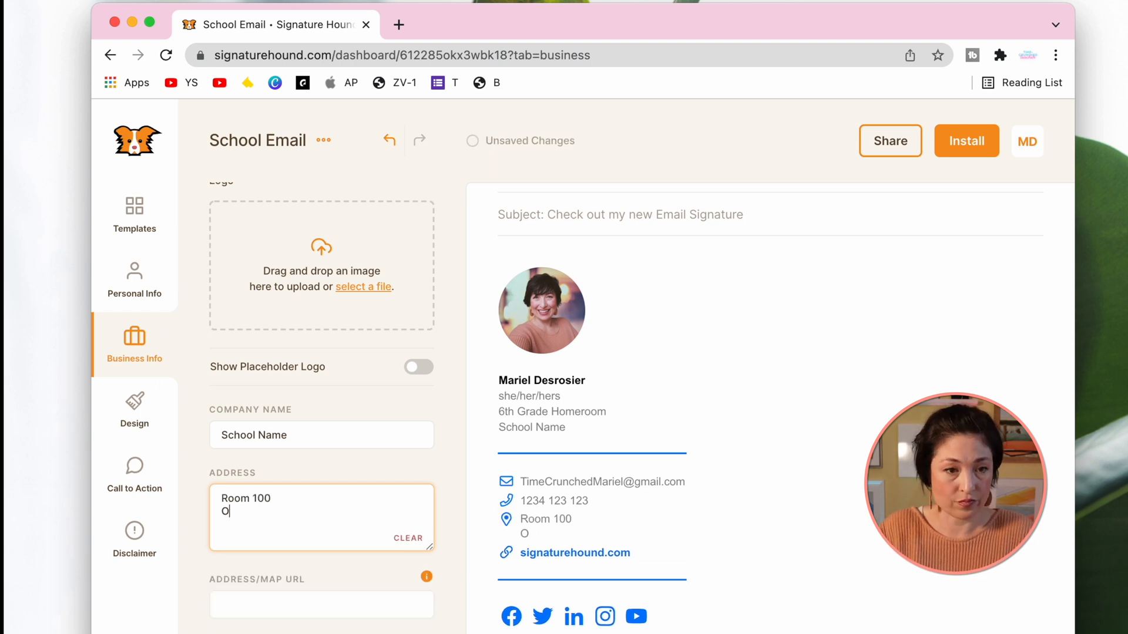
type("ffice Hours - Wed 3:30-4:00")
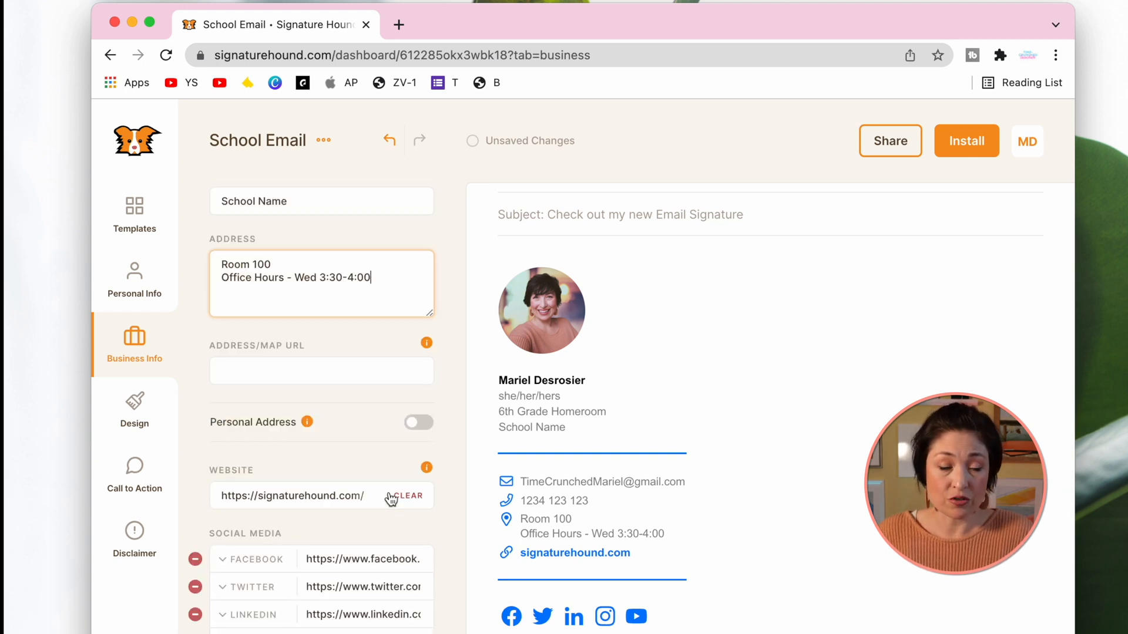
left_click(409, 497)
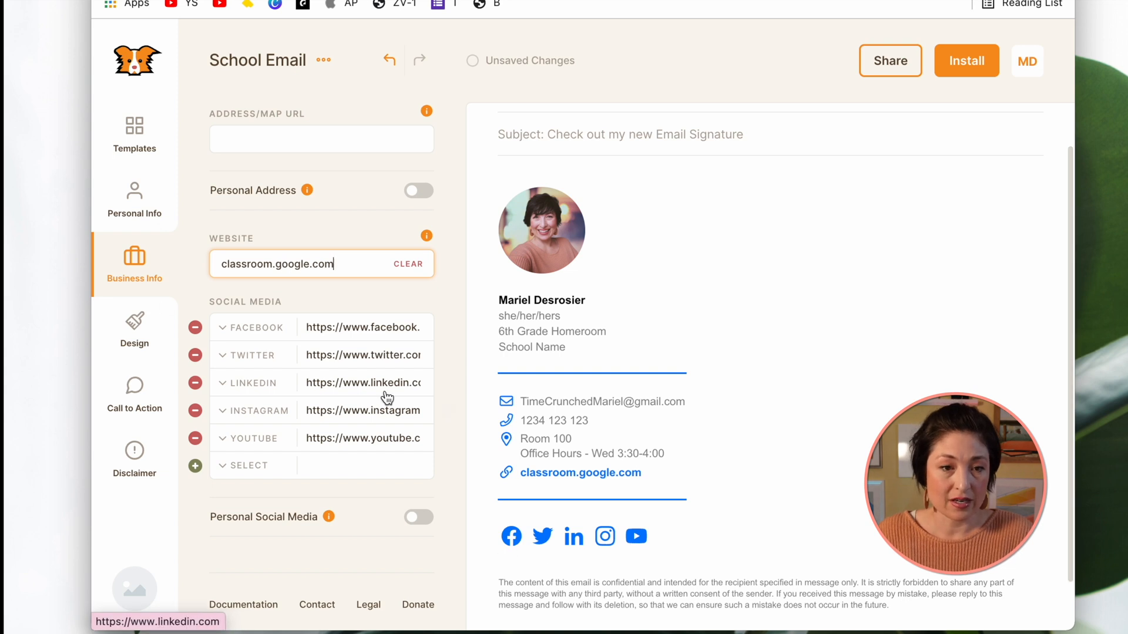
mouse_move(388, 446)
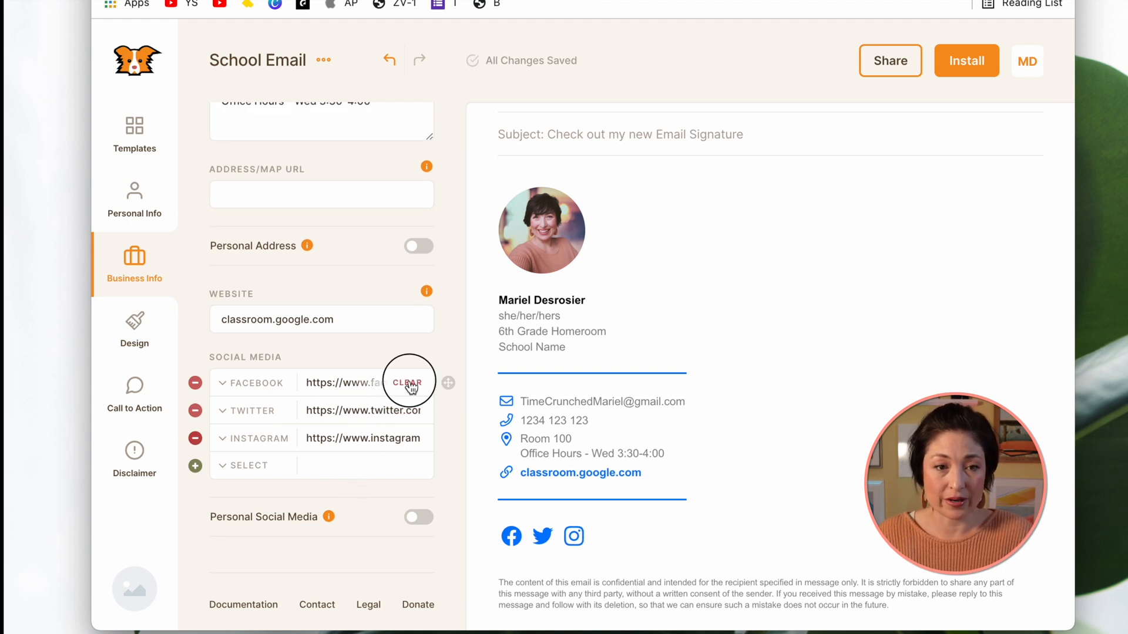
Clear the Facebook link and remove the Twitter link from Social Media
left_click(407, 382)
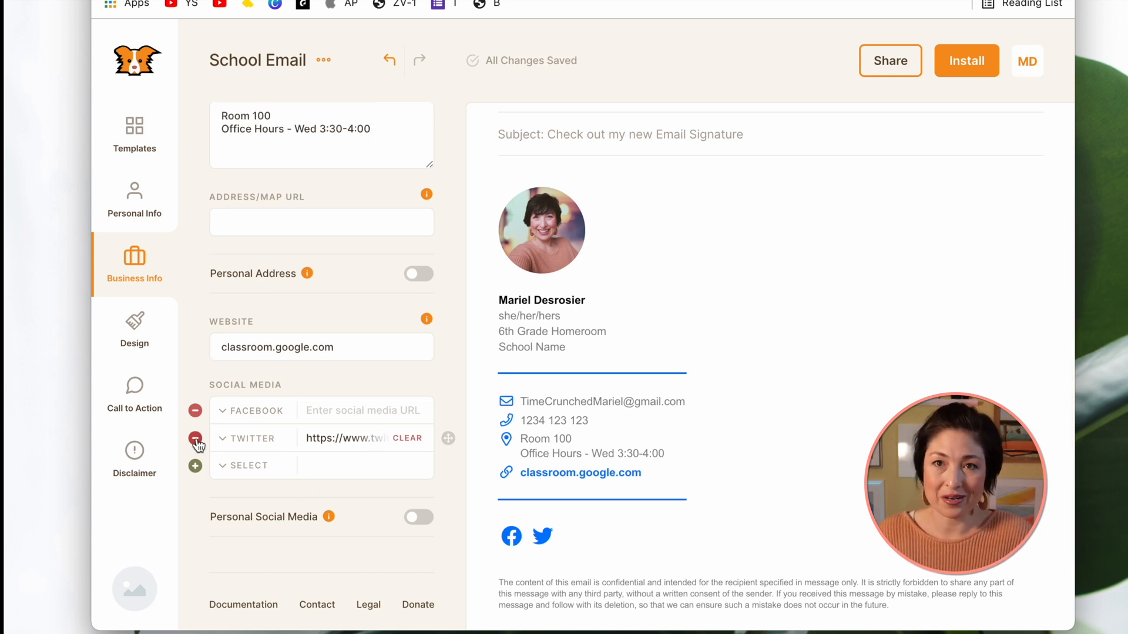
left_click(195, 438)
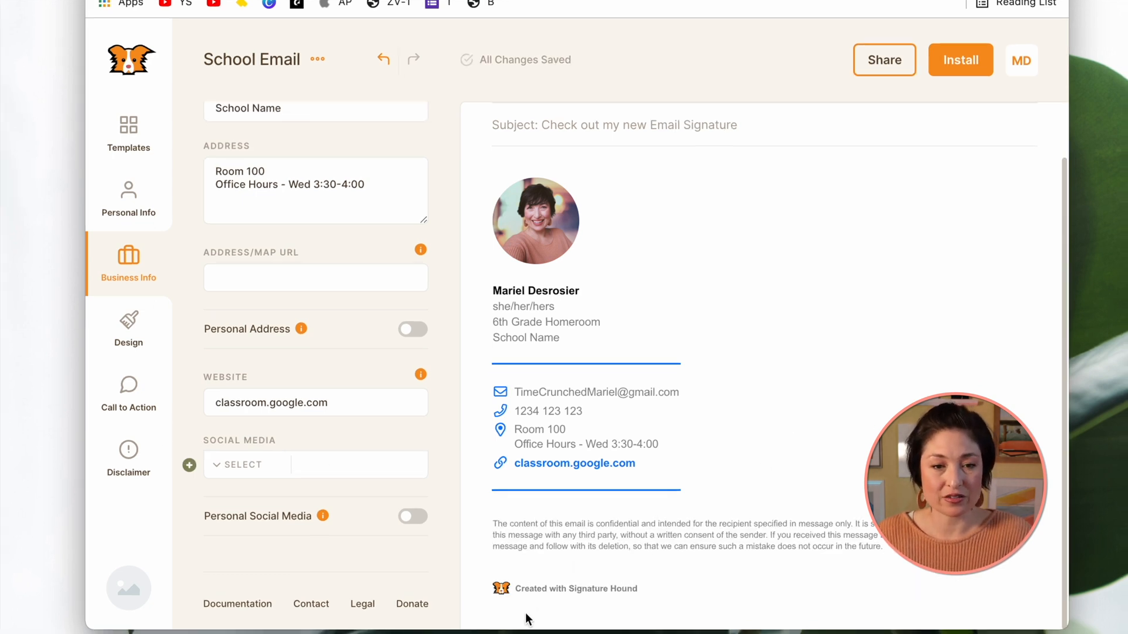
mouse_move(650, 491)
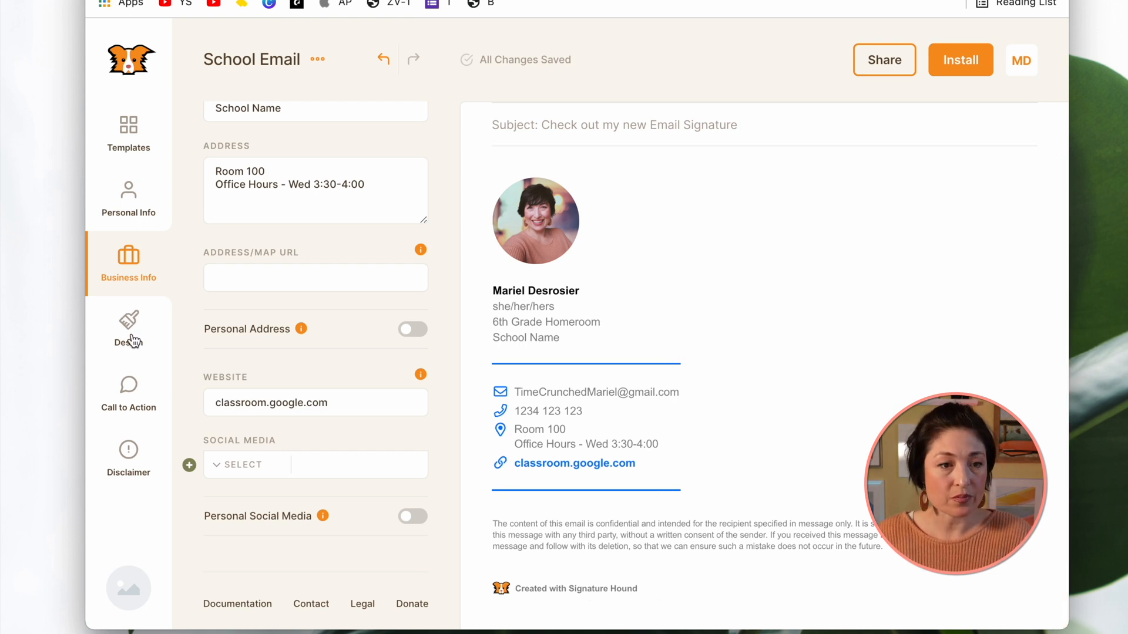
In Design settings, switch contact icons to the round style and toggle the contact-detail icons
left_click(128, 327)
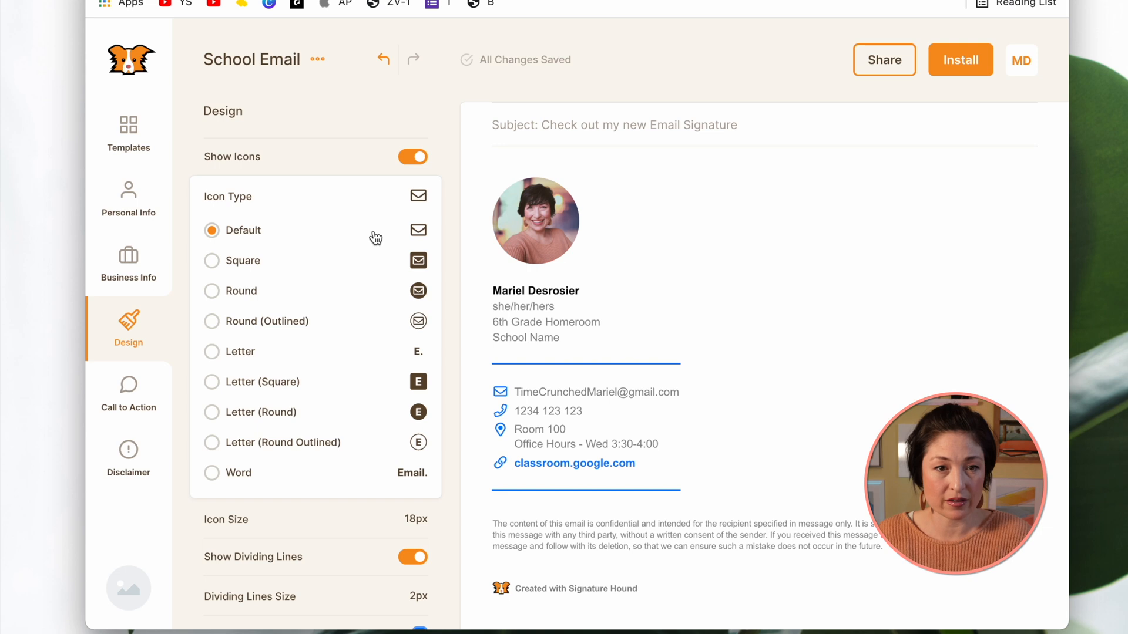
left_click(212, 291)
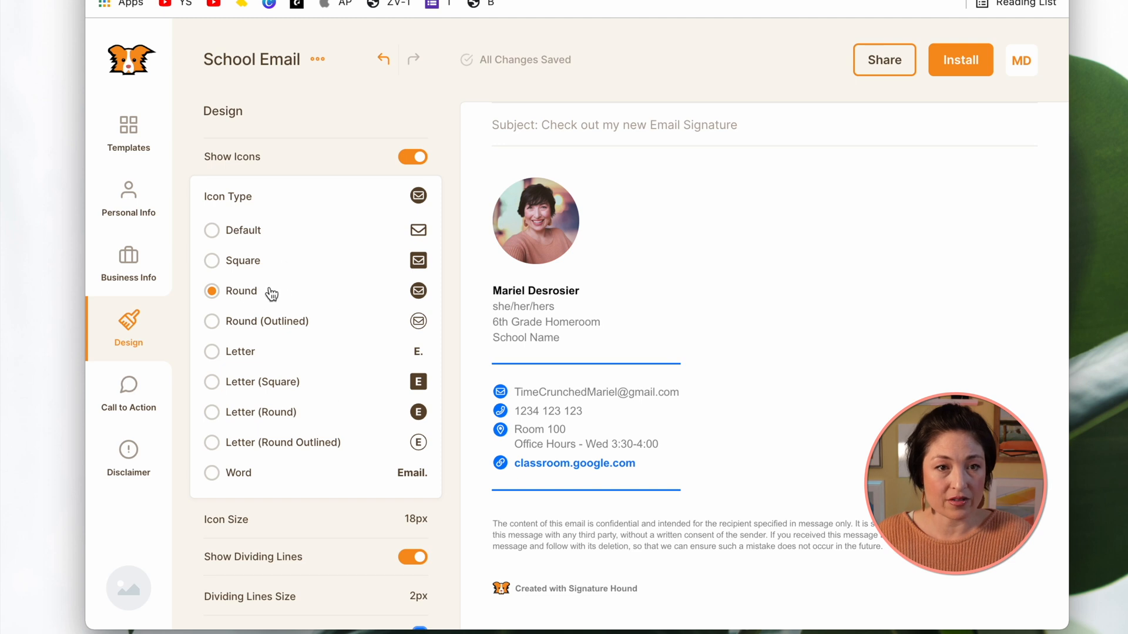
left_click(412, 157)
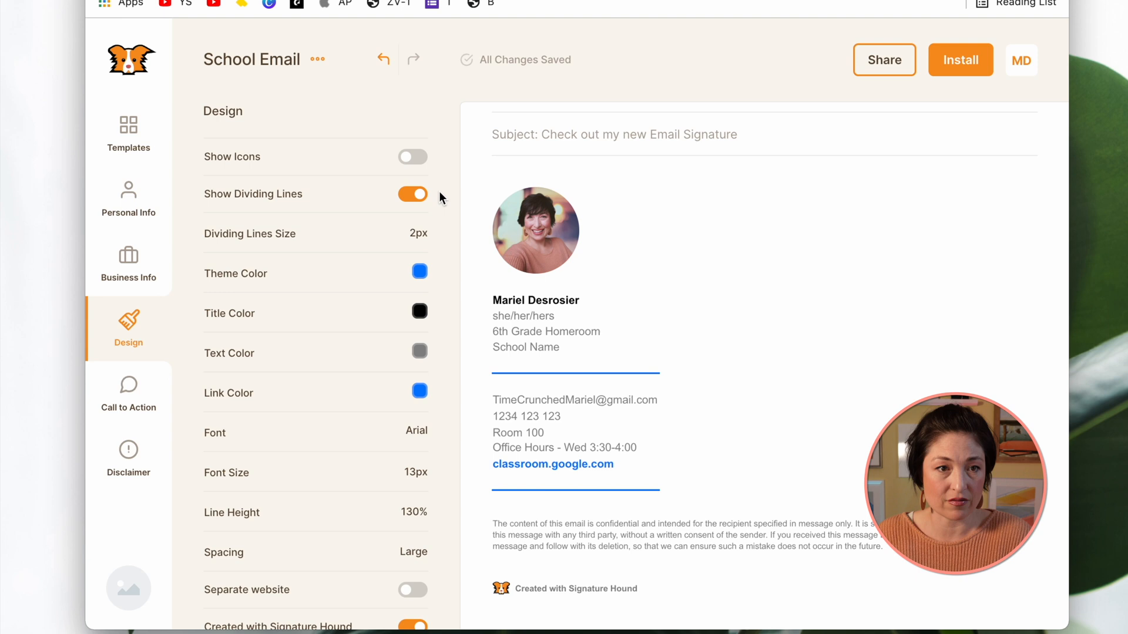
Set a magenta theme colour, adjust divider thickness, and remove the Signature Hound credit
left_click(420, 272)
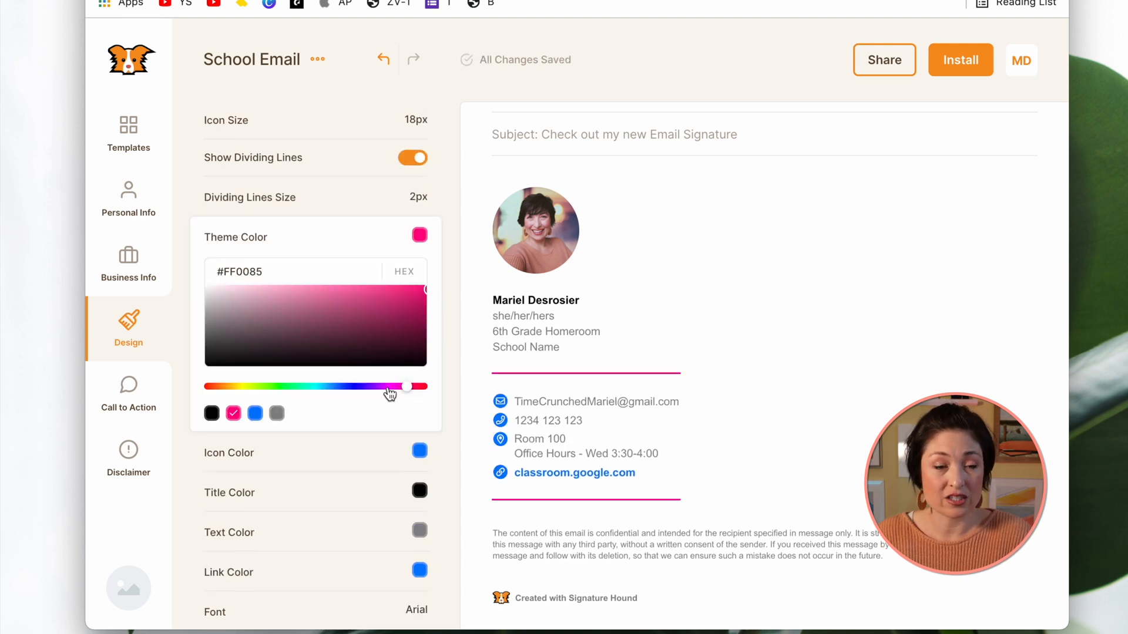
left_click_drag(407, 387, 388, 388)
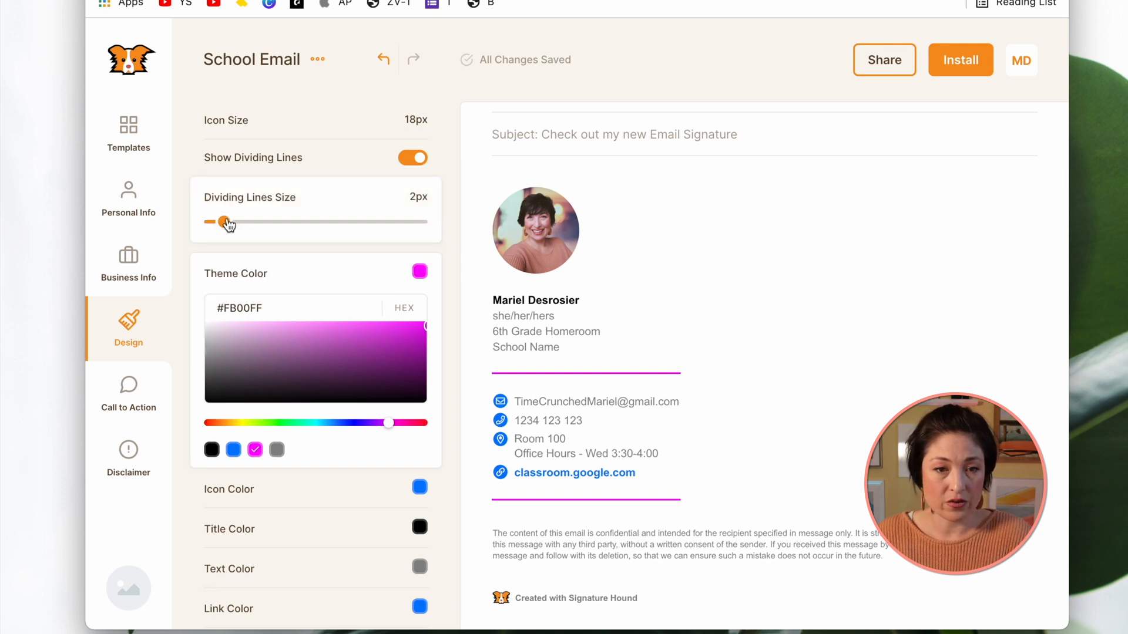
left_click_drag(224, 222, 246, 222)
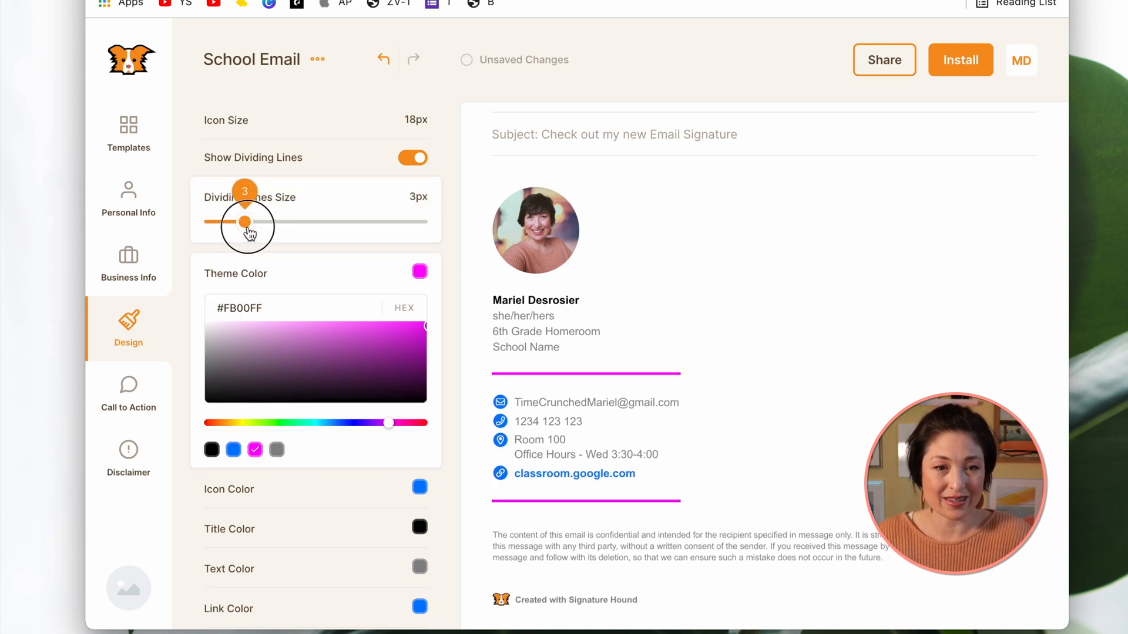
scroll("down", 3)
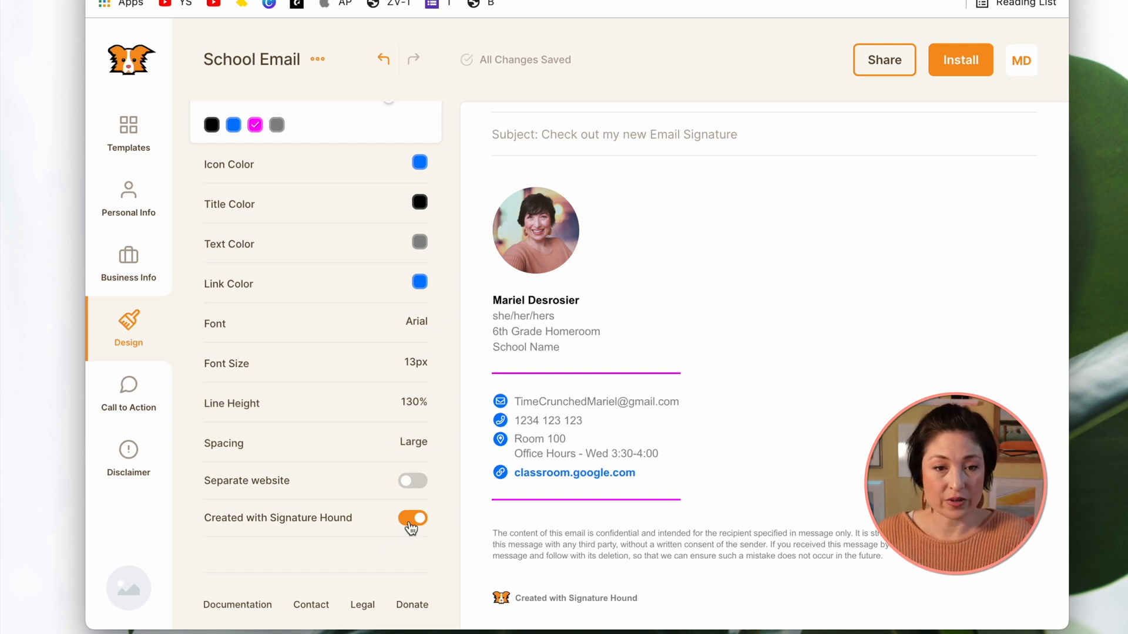
left_click(413, 519)
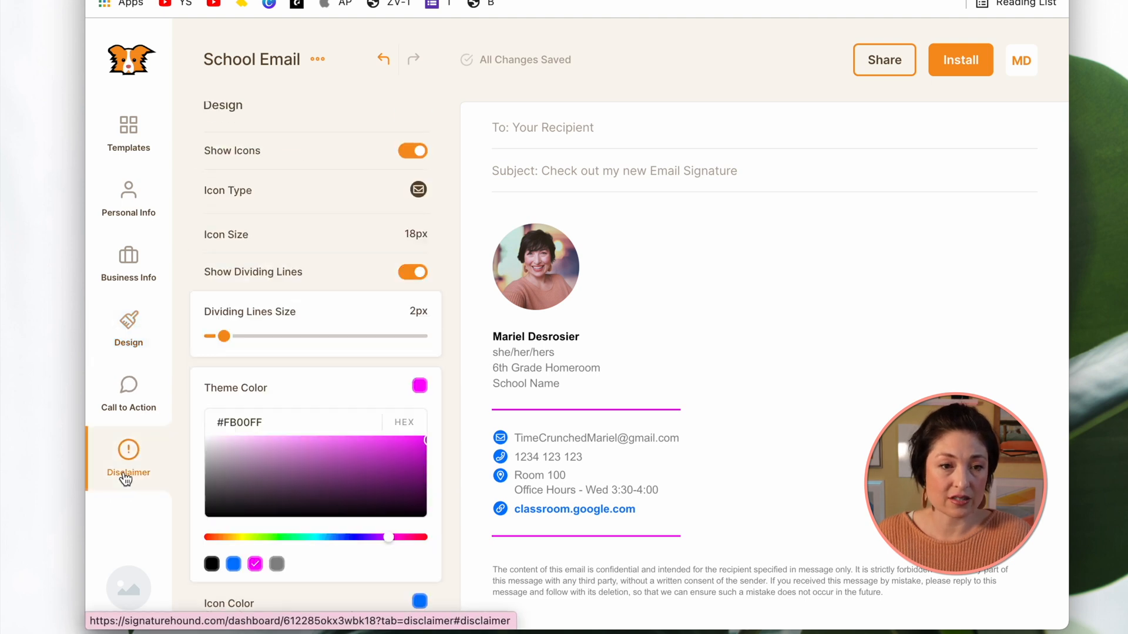
Open the Disclaimer settings and clear the confidentiality disclaimer text
left_click(128, 459)
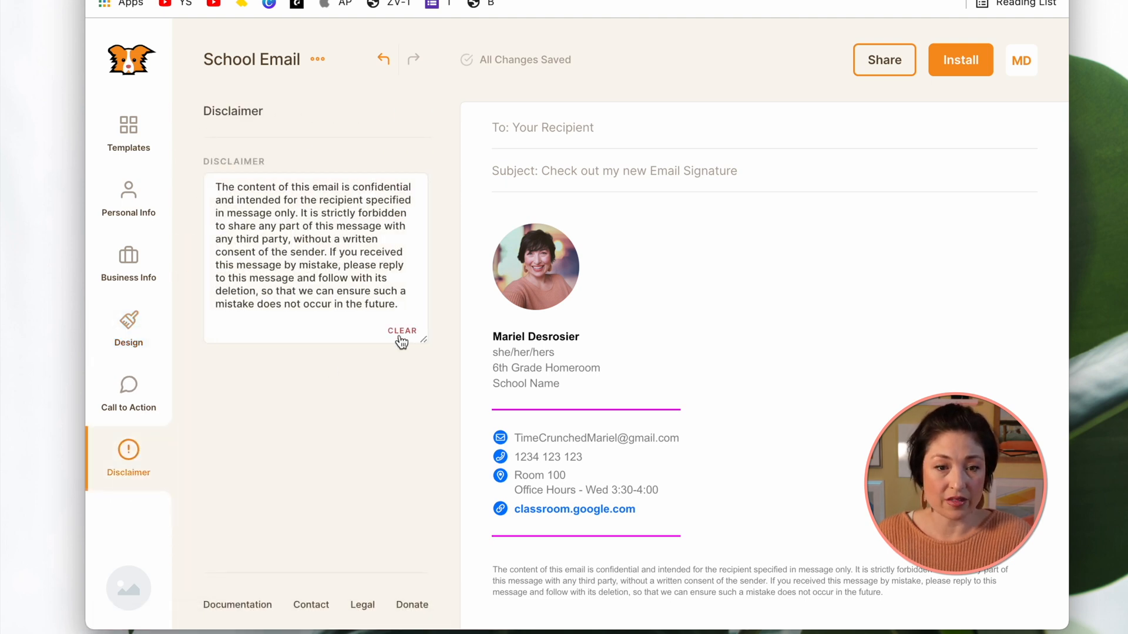
left_click(402, 331)
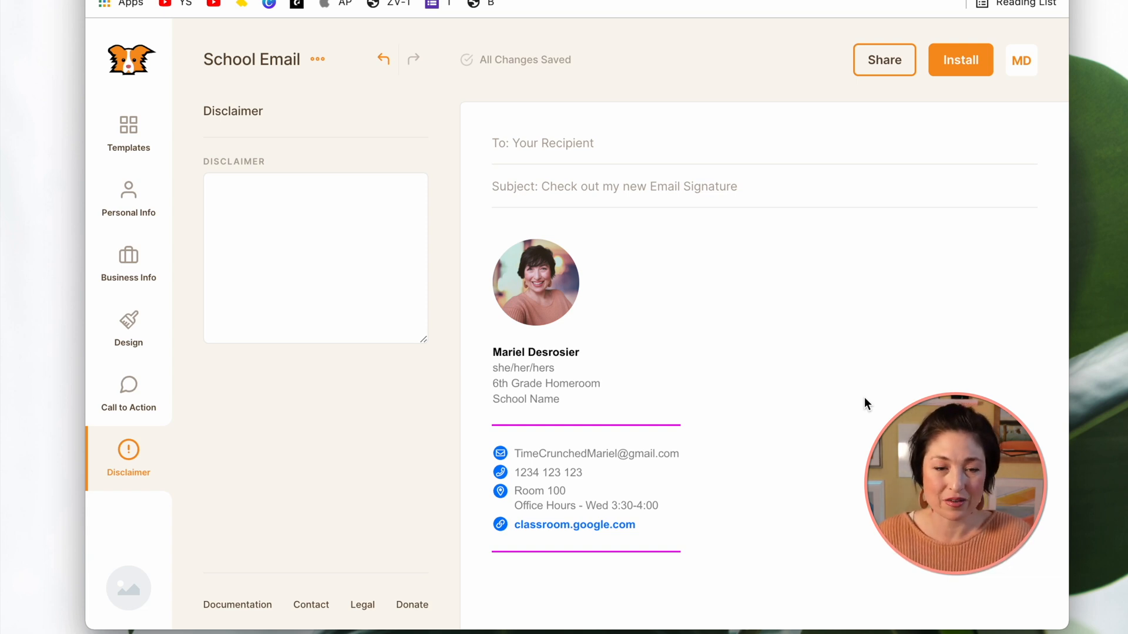
mouse_move(862, 410)
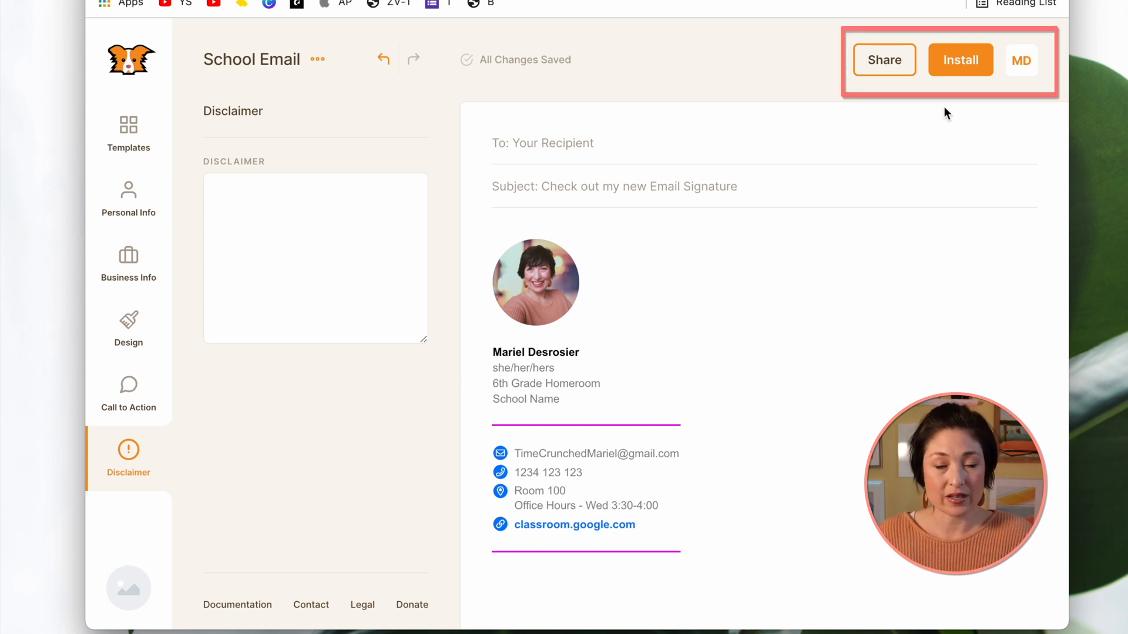
Open the Install panel and browse the mail app, copy and download options
left_click(960, 60)
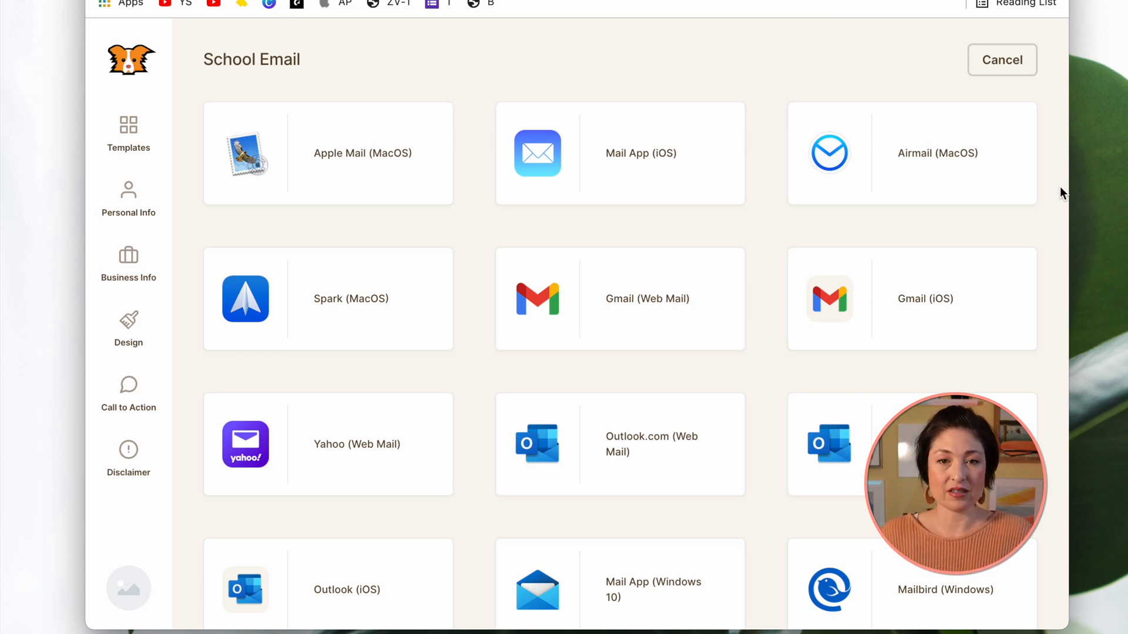
scroll("down", 3)
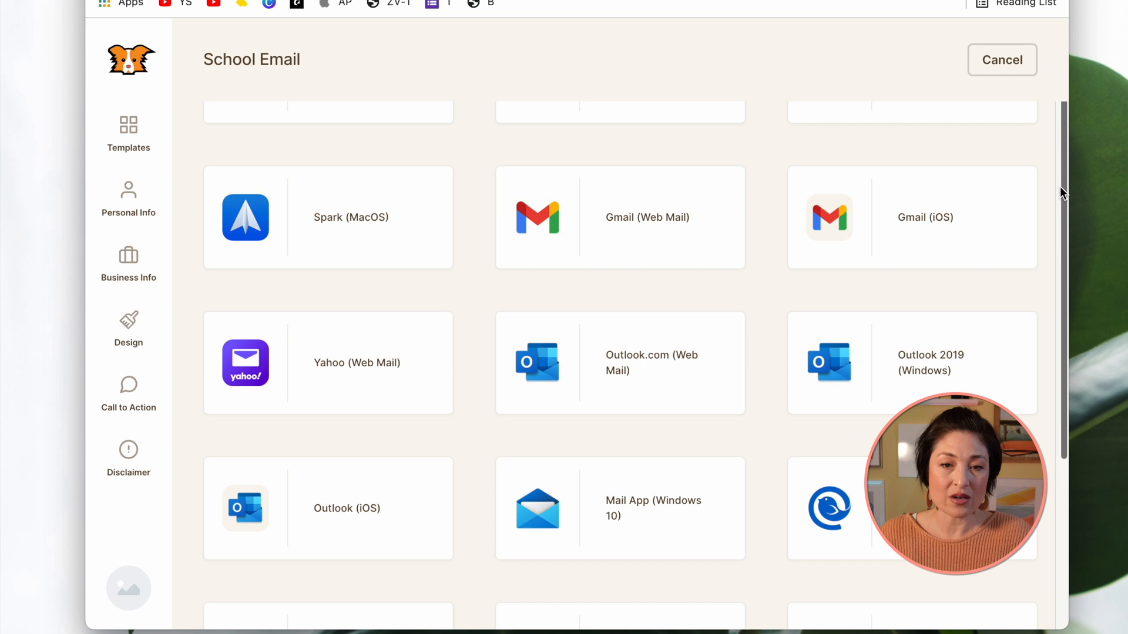
scroll("down", 3)
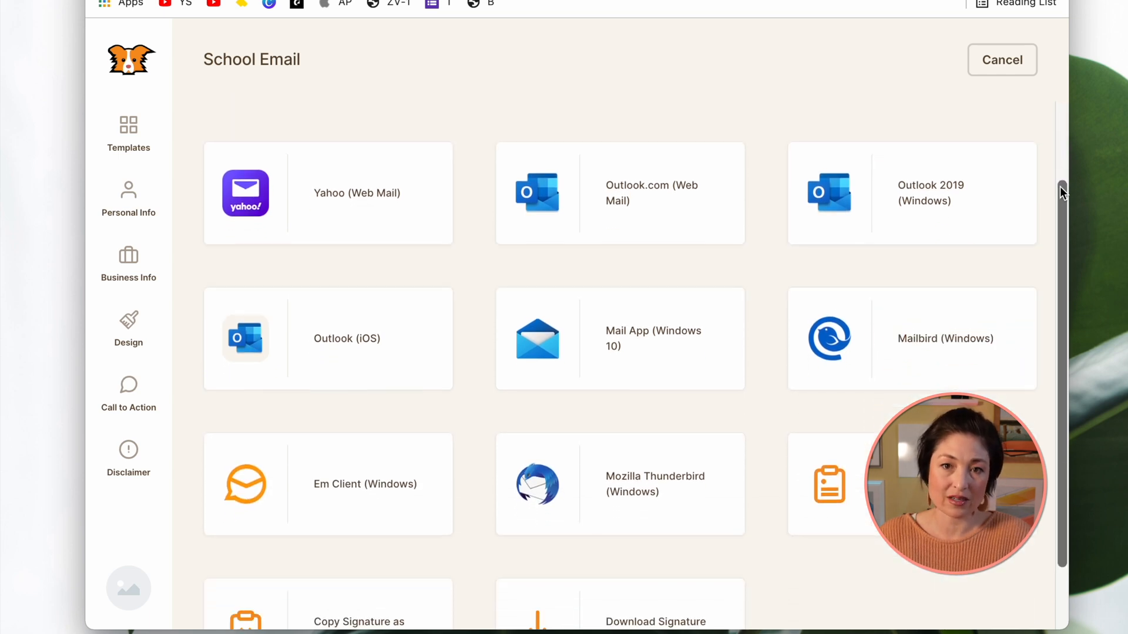
scroll("down", 3)
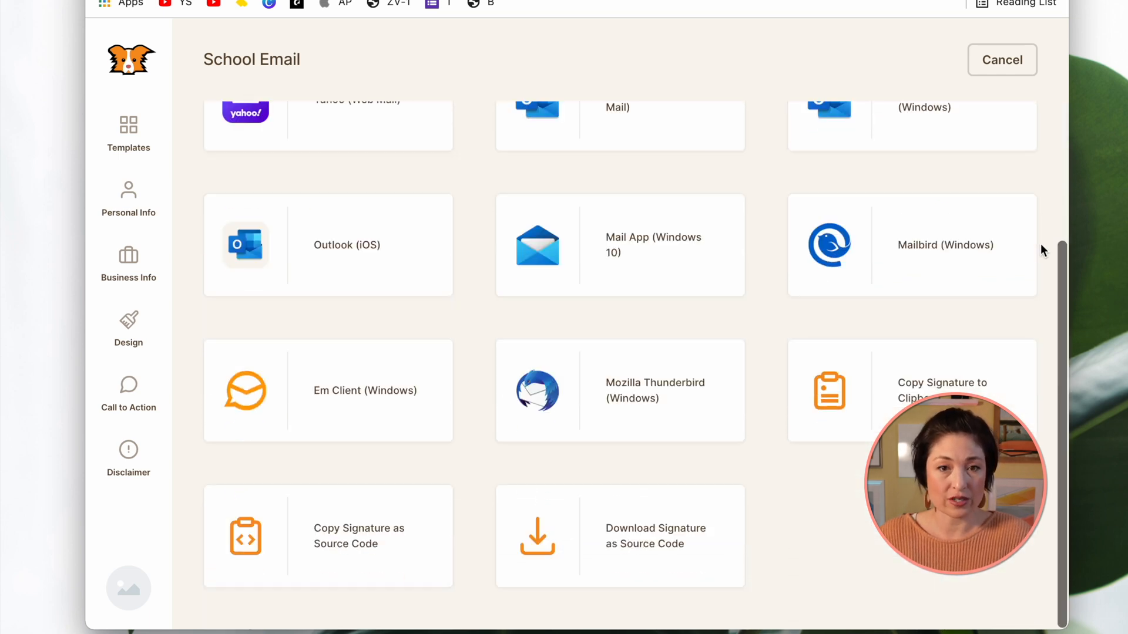
scroll("up", 3)
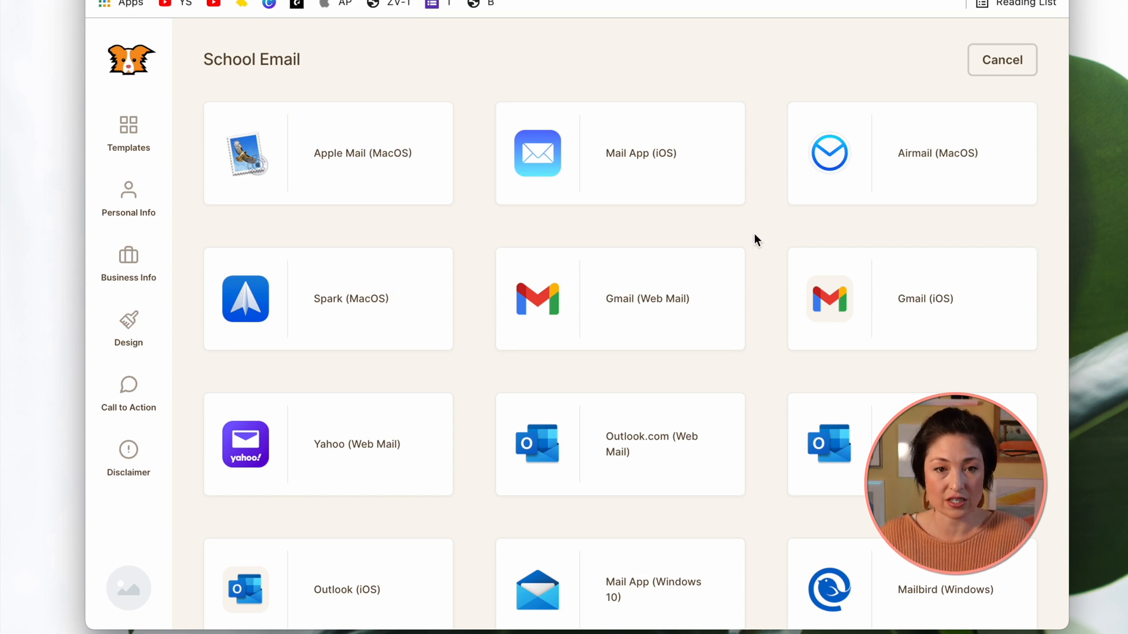
mouse_move(599, 320)
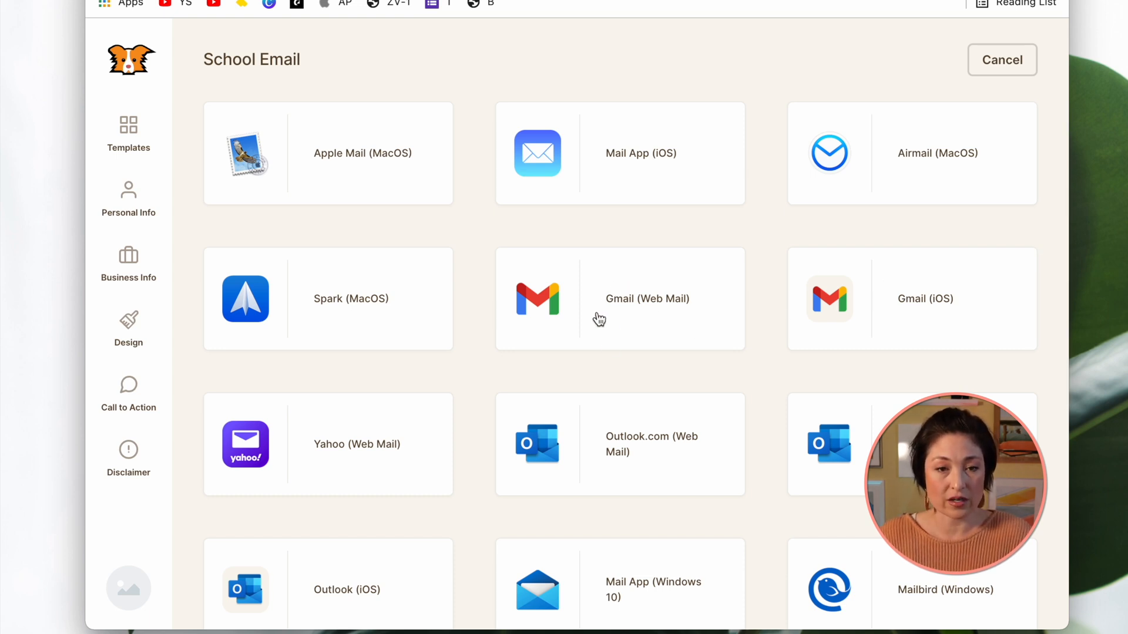
Choose the Gmail install option, copy the signature to the clipboard, and close the panel
left_click(620, 298)
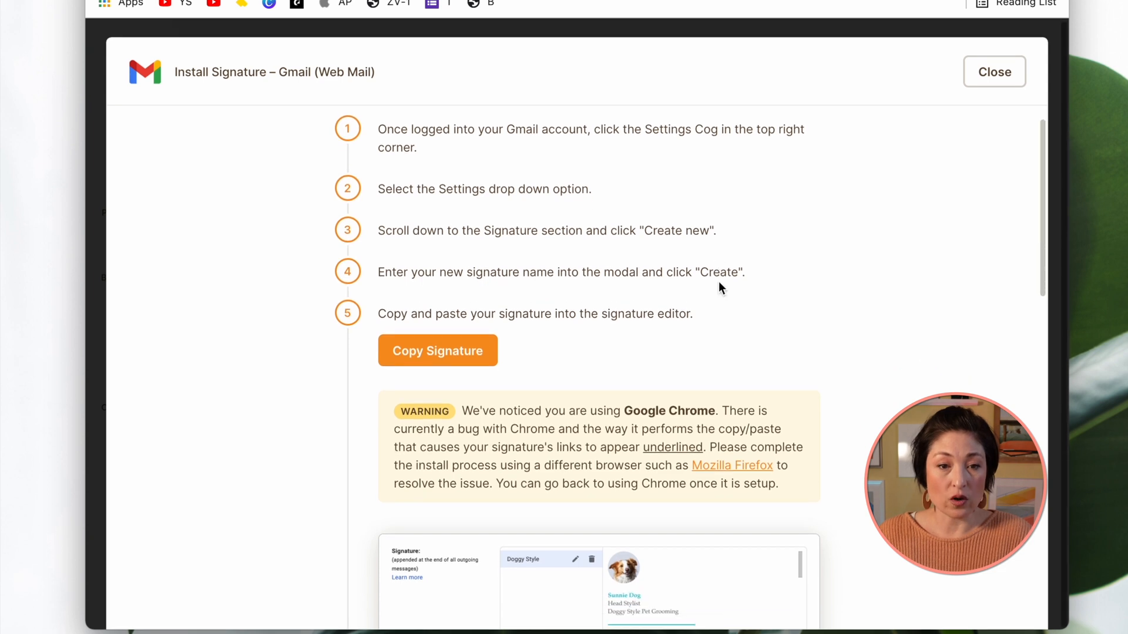
scroll("down", 3)
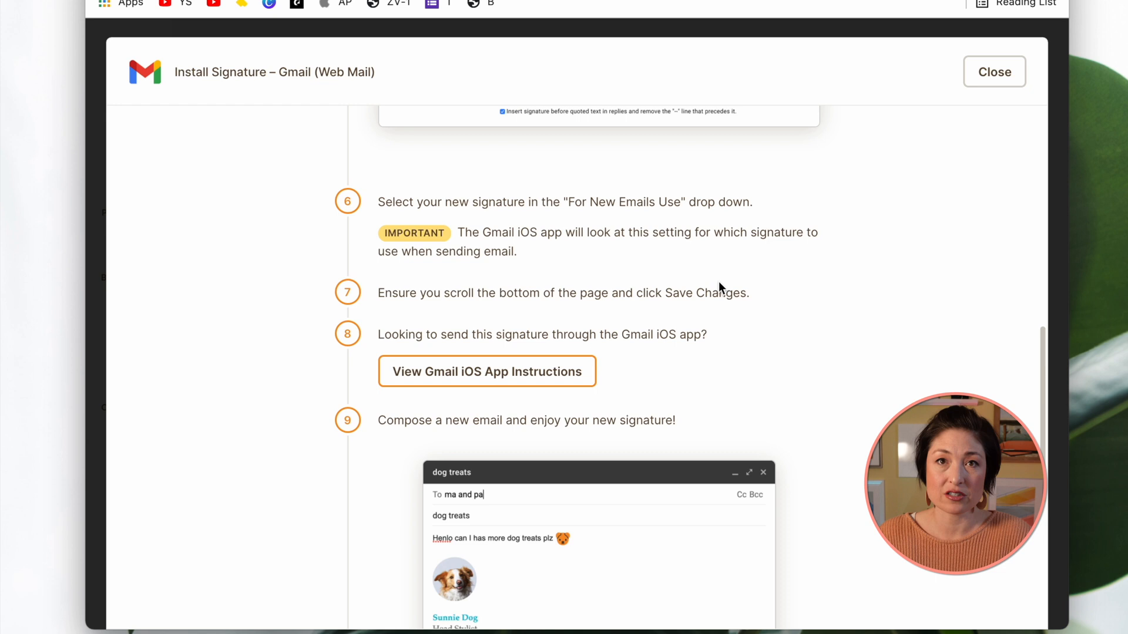
scroll("down", 3)
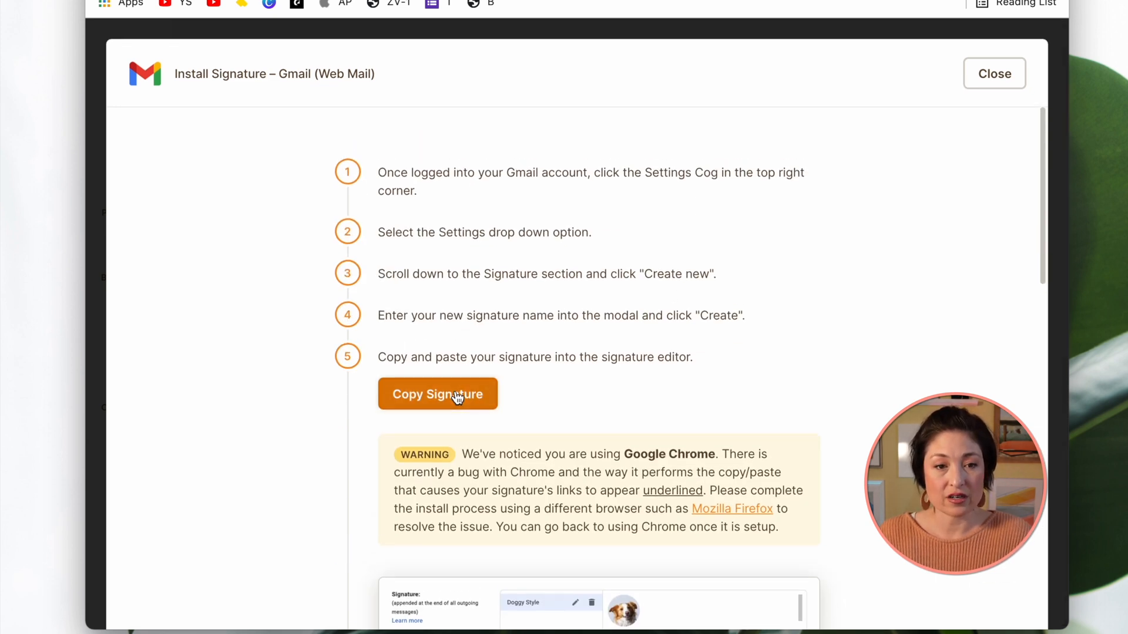
left_click(437, 394)
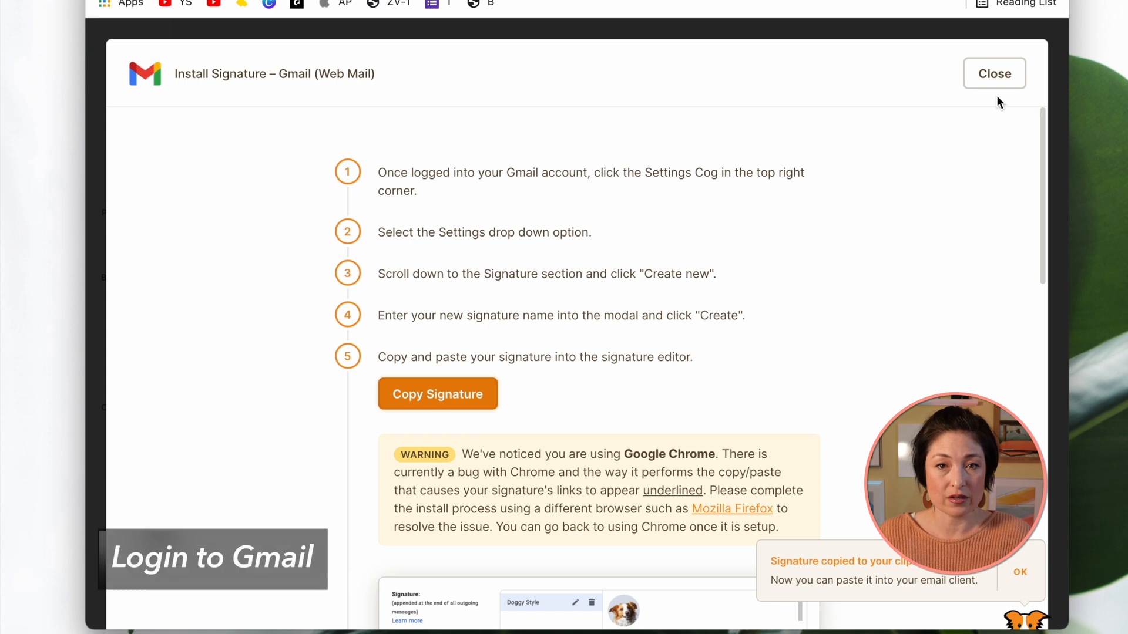
left_click(993, 74)
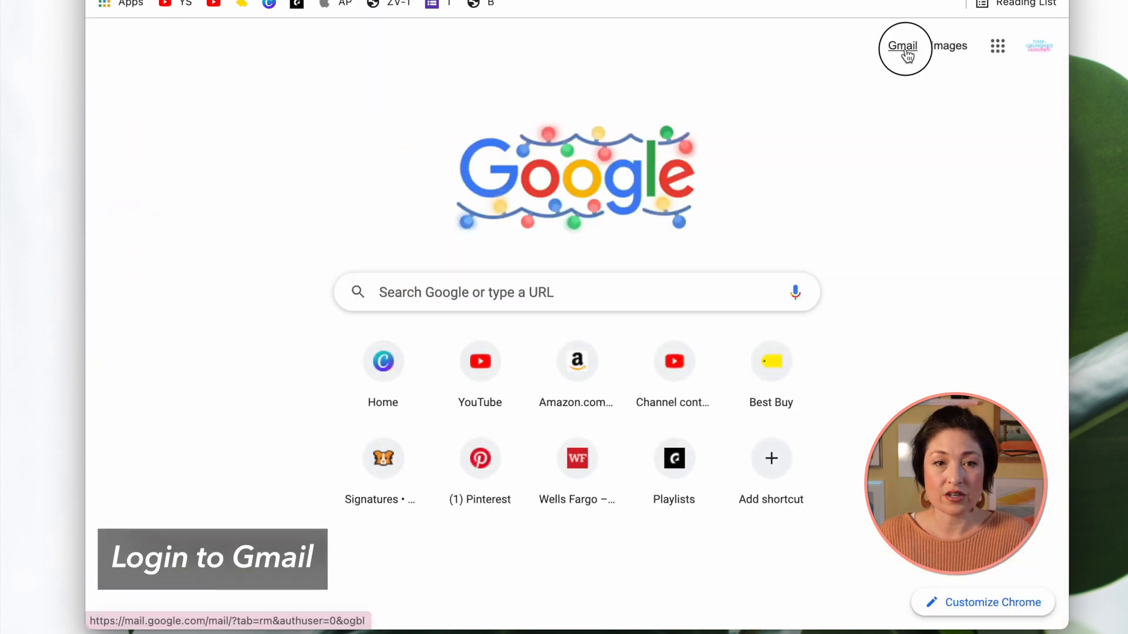
Go to Gmail's See all settings page and scroll down to the empty Signature section
left_click(901, 45)
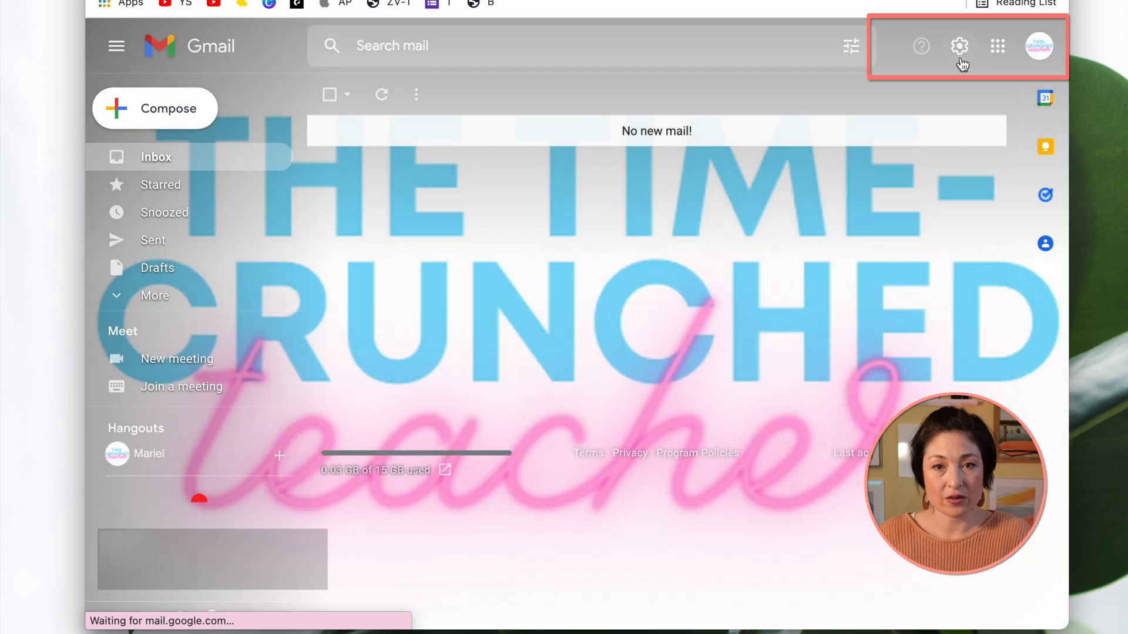
left_click(959, 46)
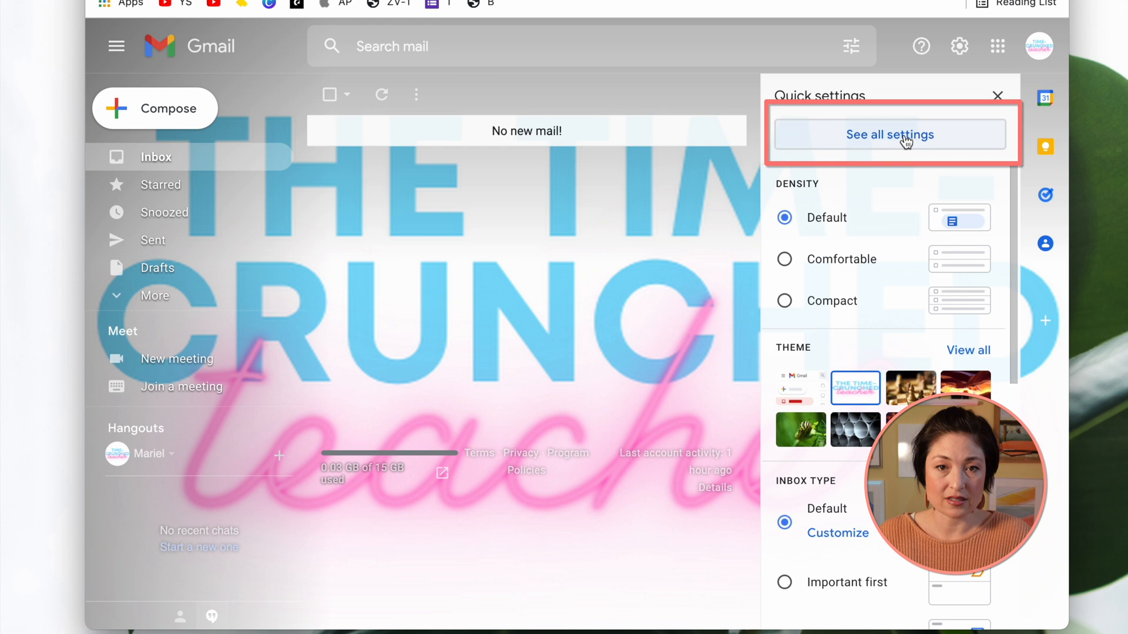
left_click(890, 135)
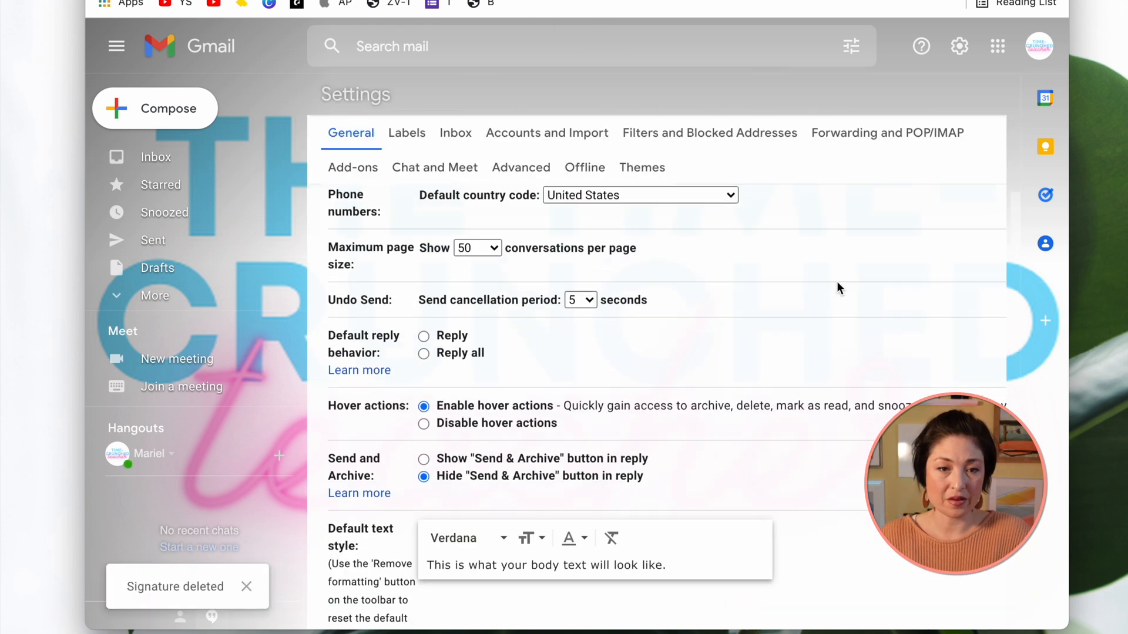
scroll("down", 3)
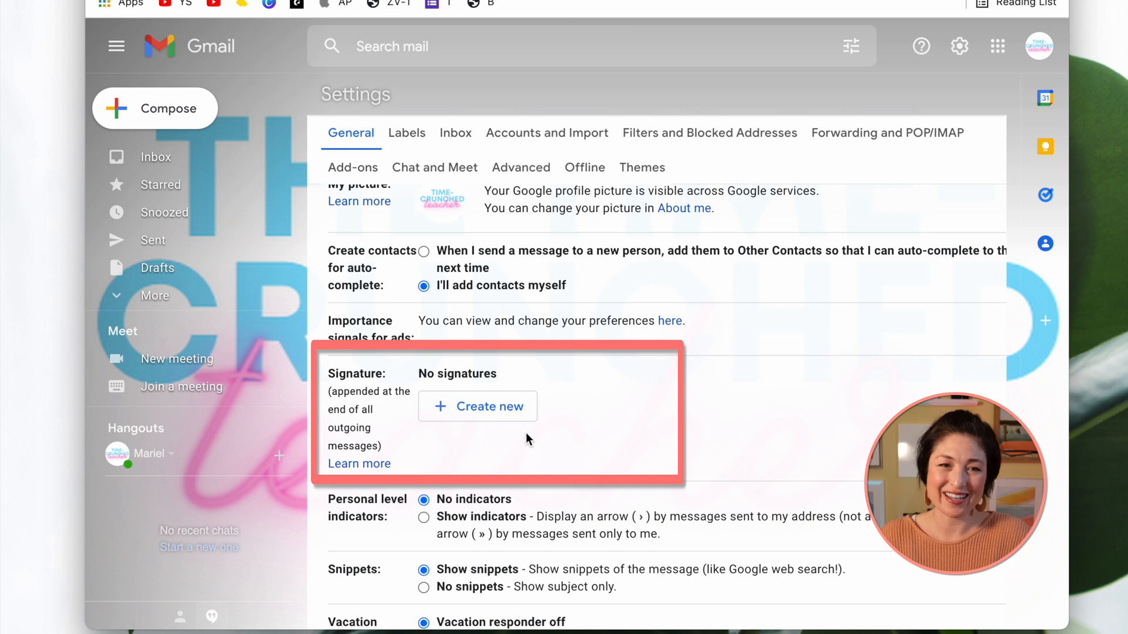
Create a Gmail signature named 'School Email' and paste in the copied Signature Hound content
left_click(478, 406)
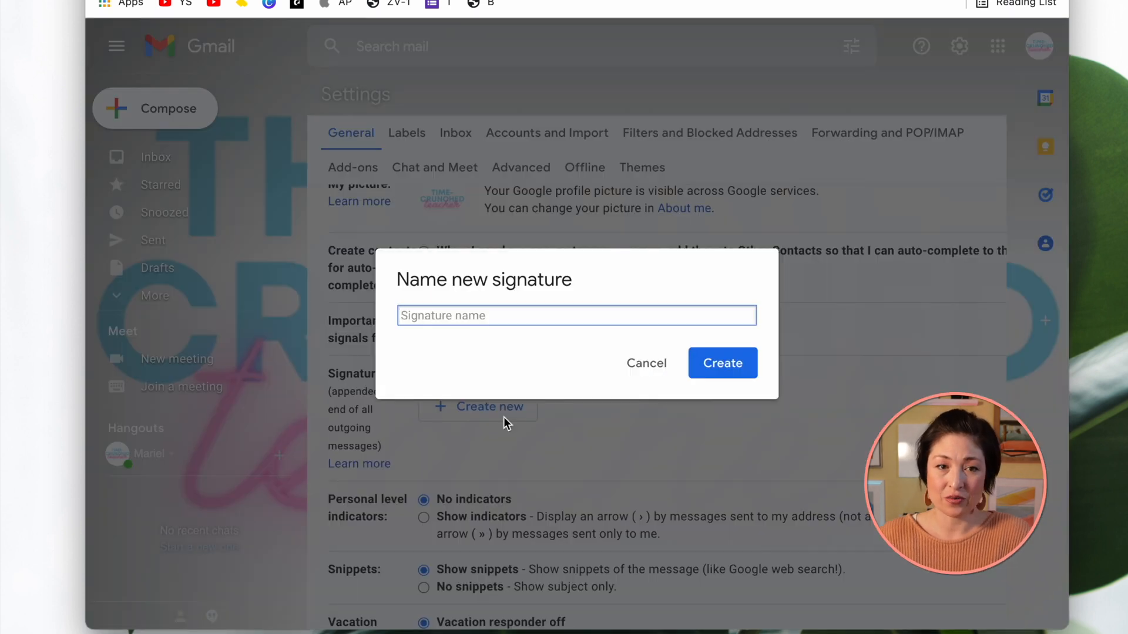
type("s")
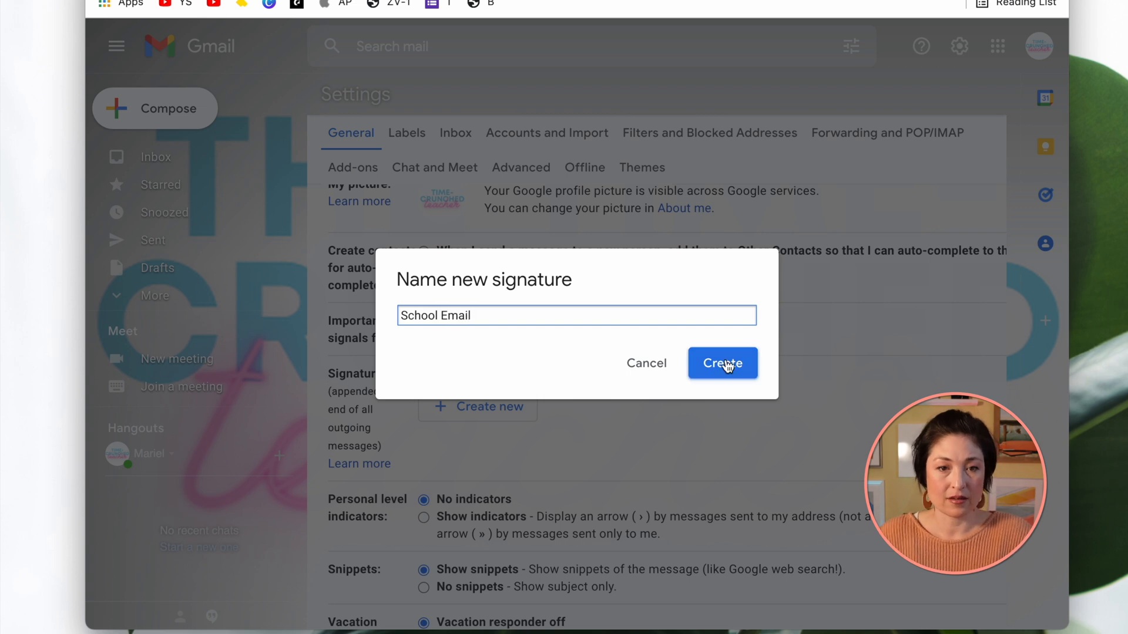
left_click(722, 362)
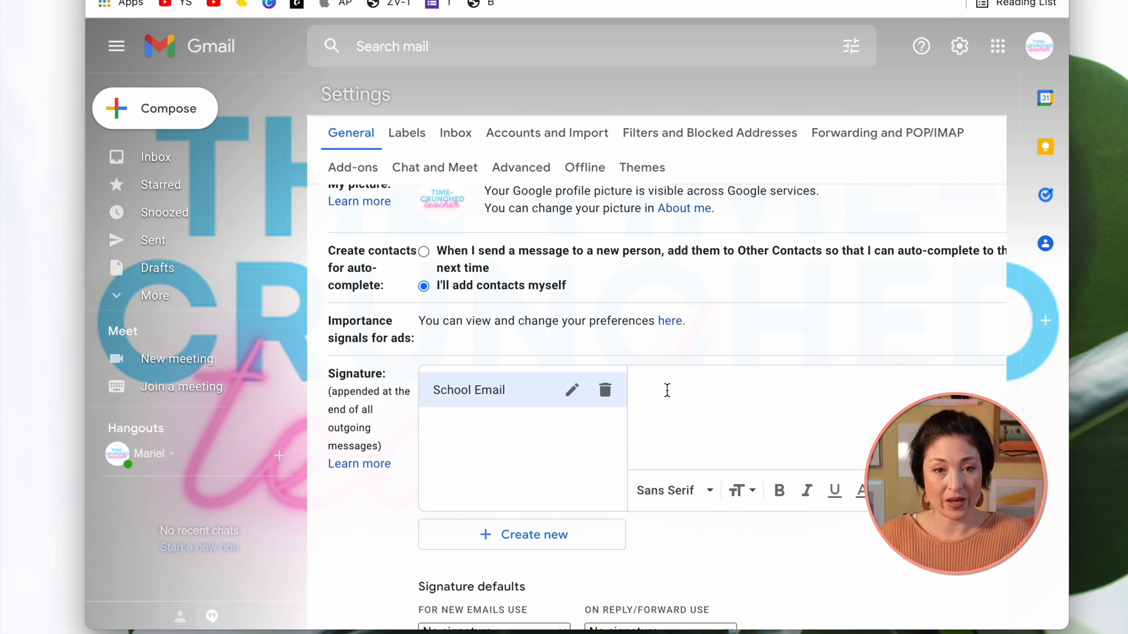
key("cmd+v")
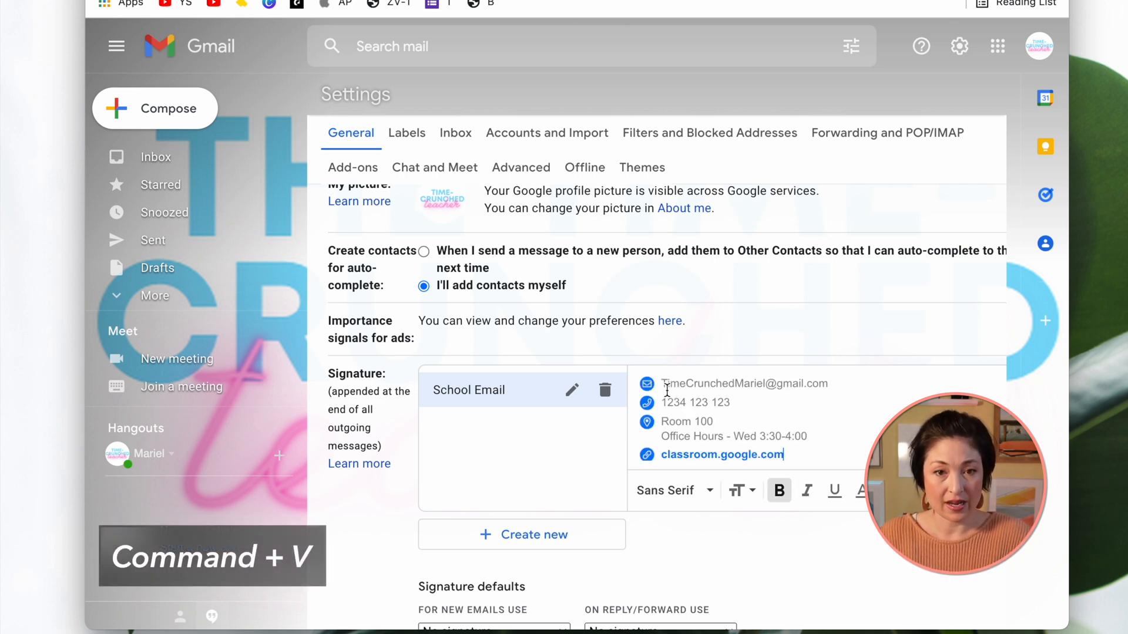
scroll("down", 3)
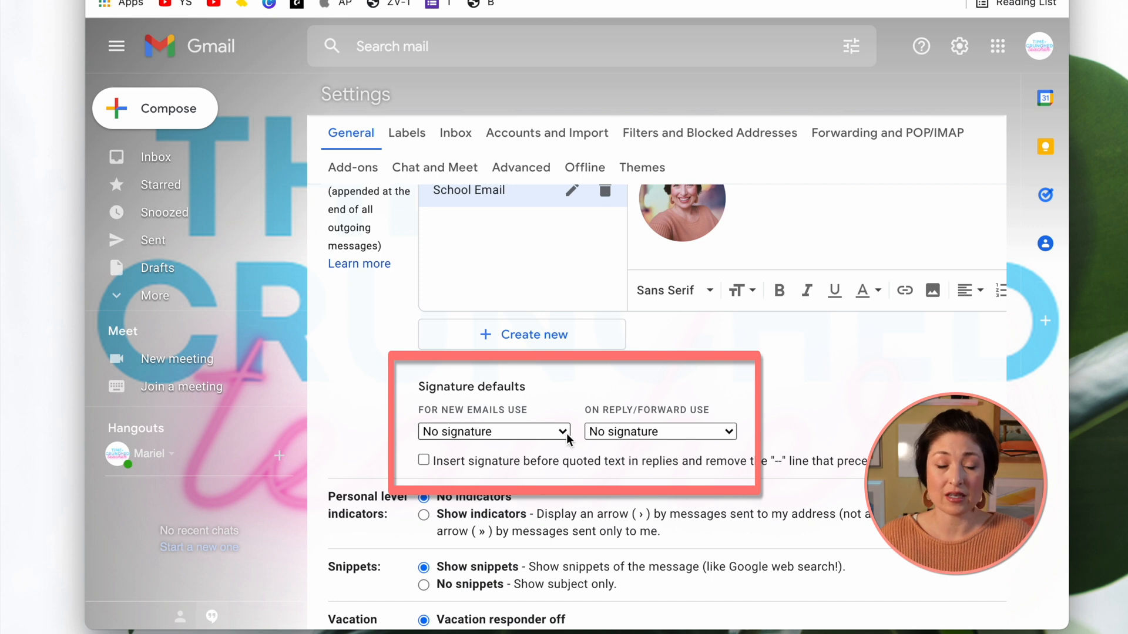
Choose School Email for new emails and for replies/forwards, save, then return to Signature Hound
left_click(494, 431)
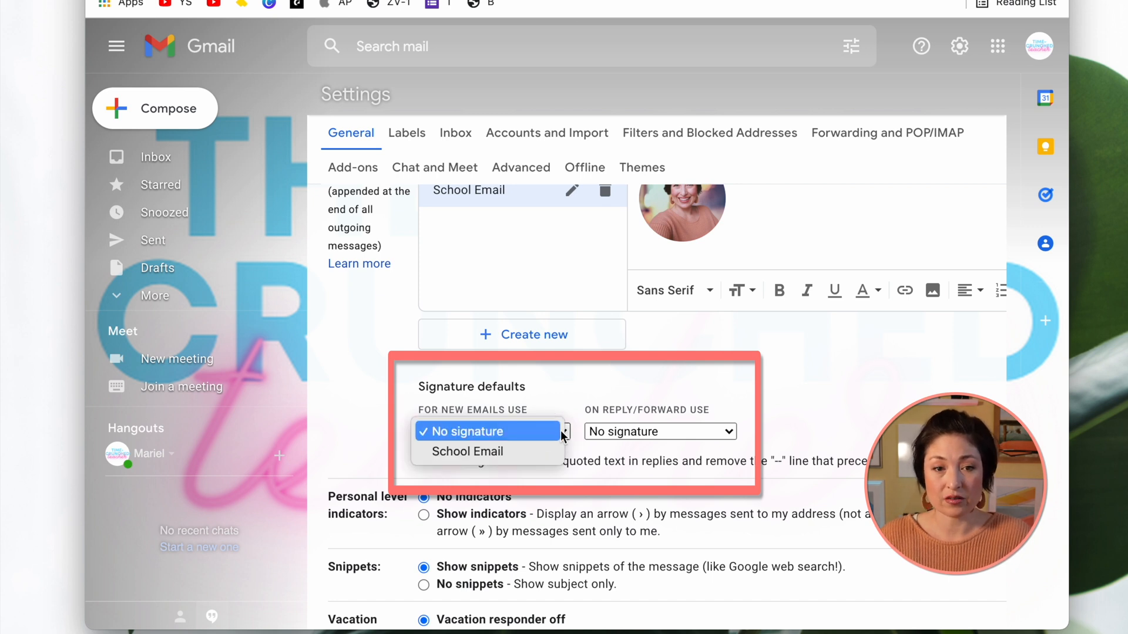
left_click(467, 452)
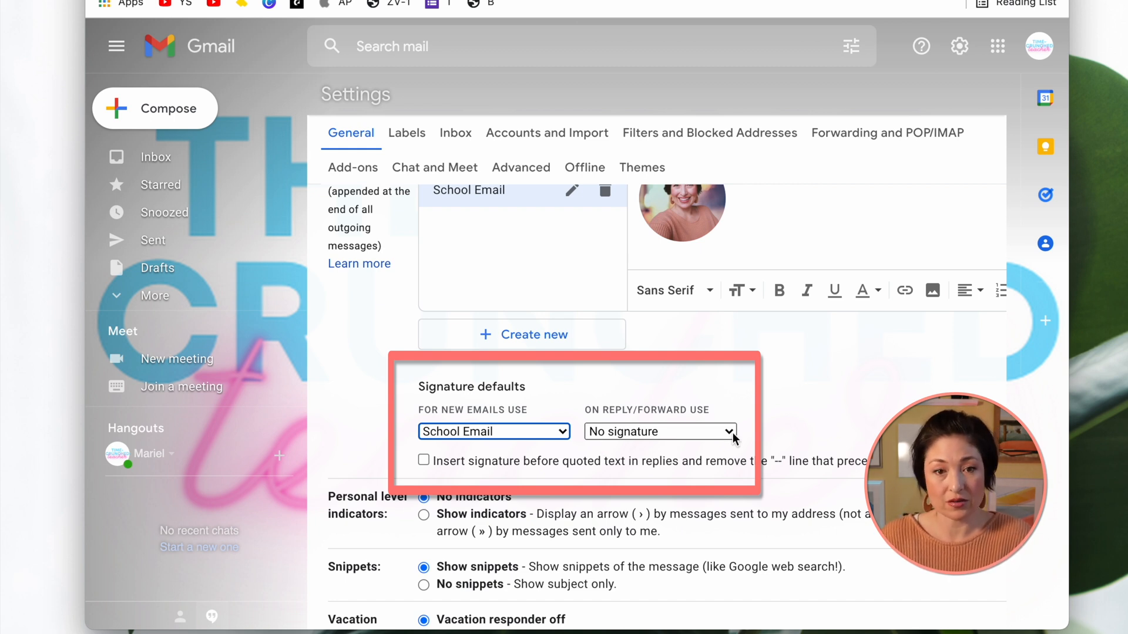
left_click(658, 432)
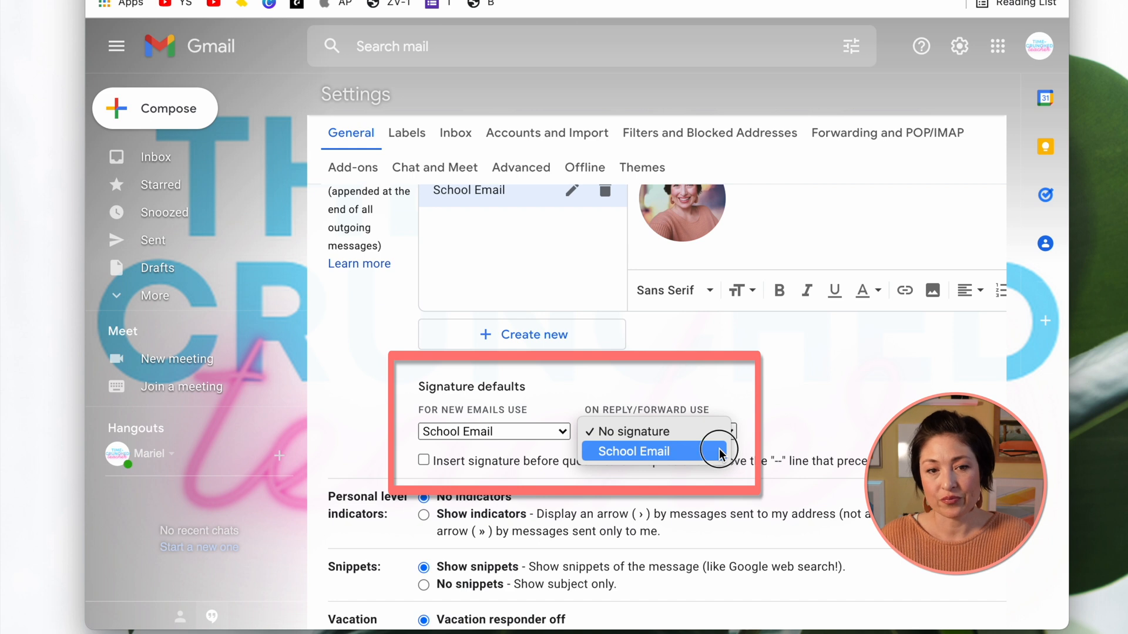
left_click(633, 452)
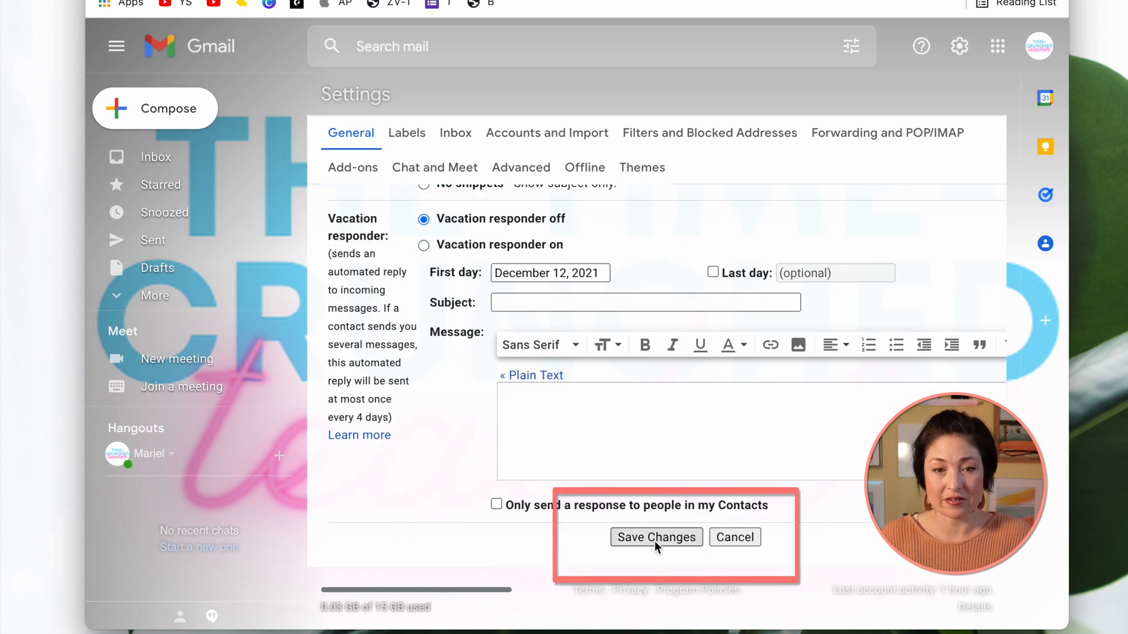
left_click(656, 538)
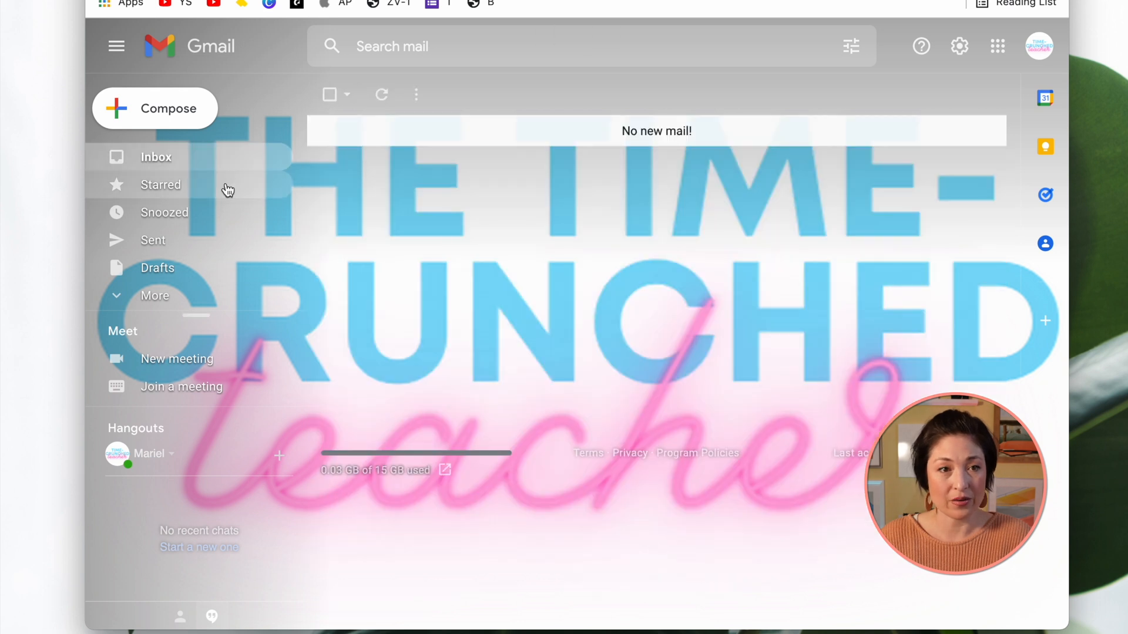
left_click(155, 108)
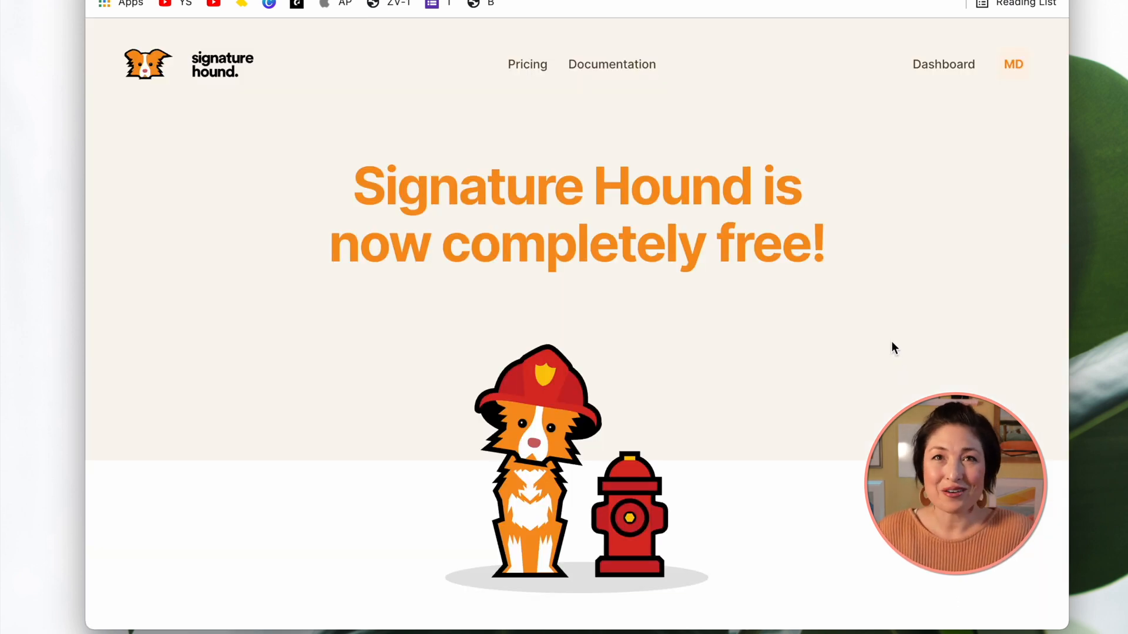
Scroll down Signature Hound's homepage through the 'now completely free' announcement
scroll("down", 3)
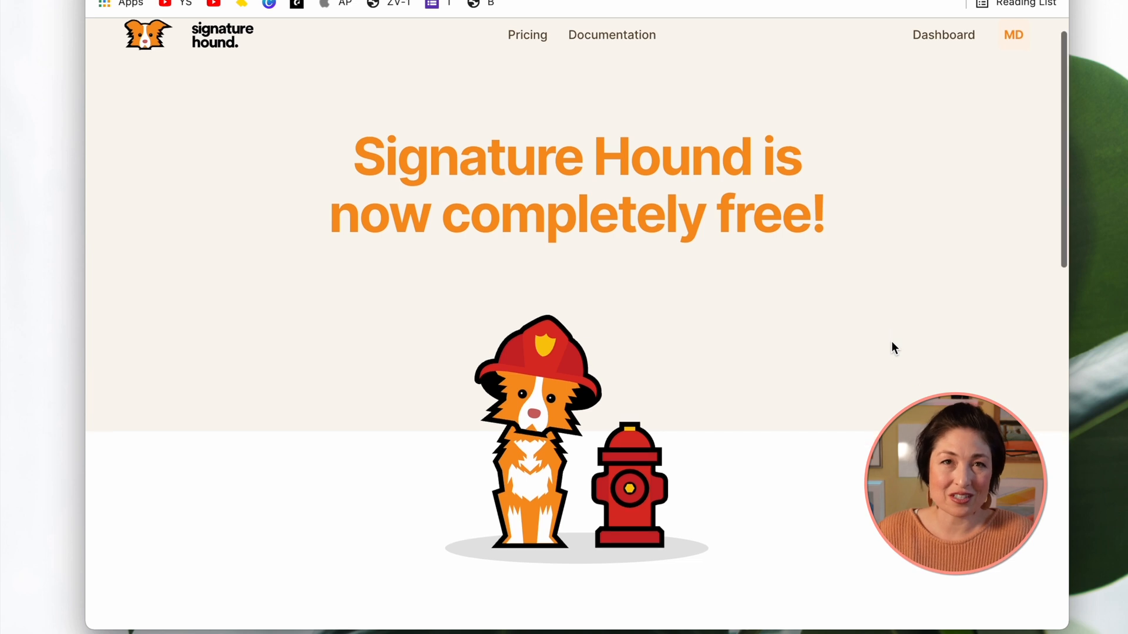
scroll("down", 3)
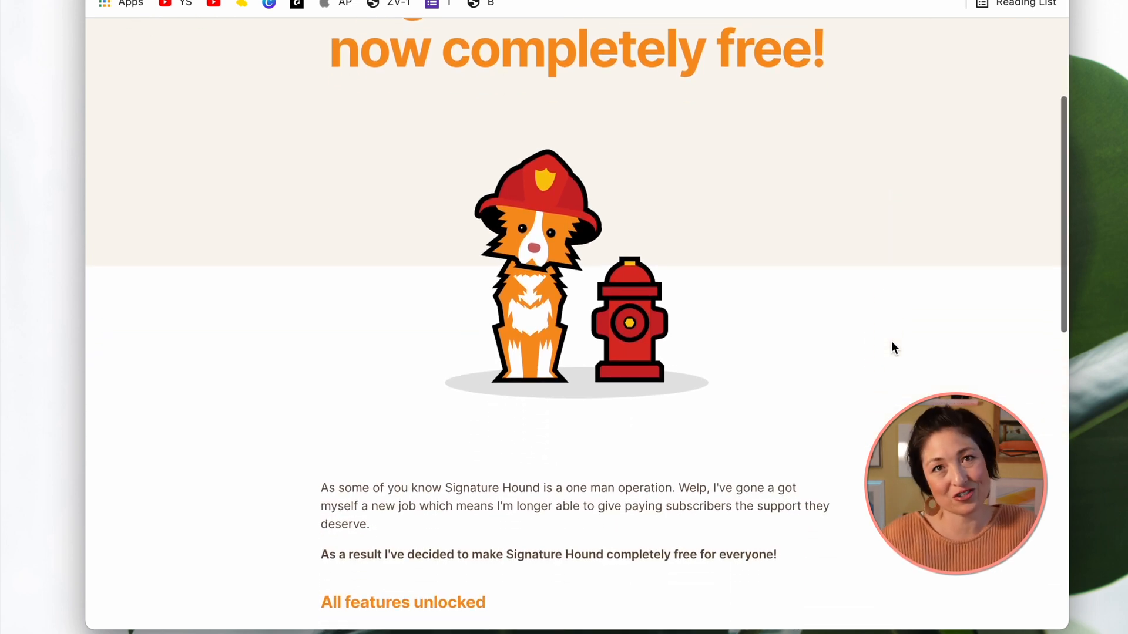
scroll("down", 3)
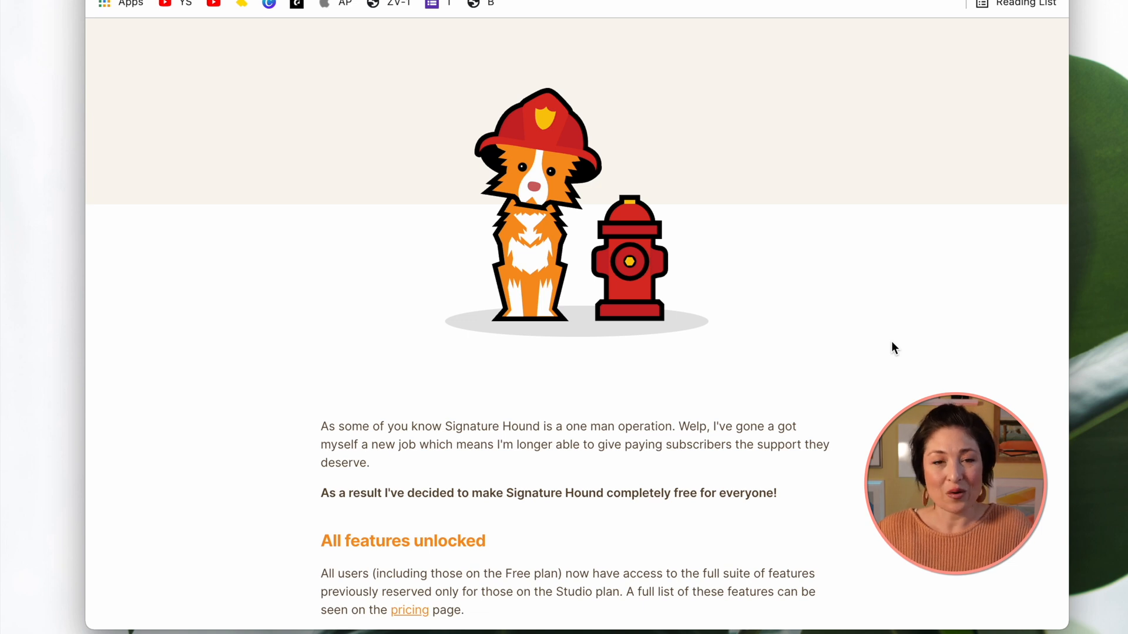
scroll("down", 3)
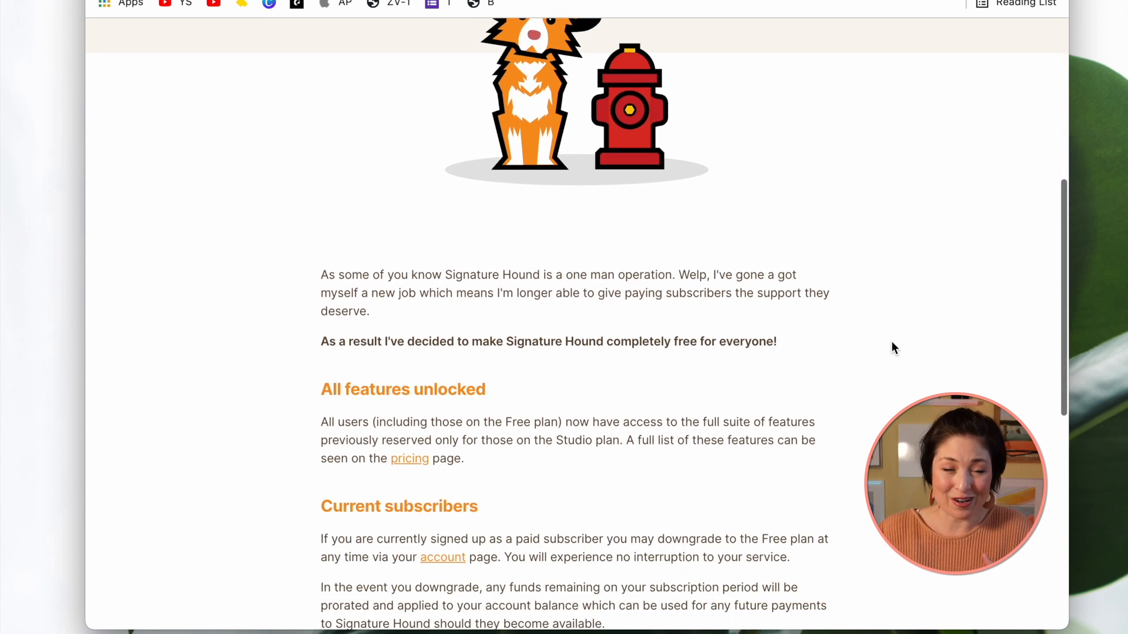
scroll("down", 3)
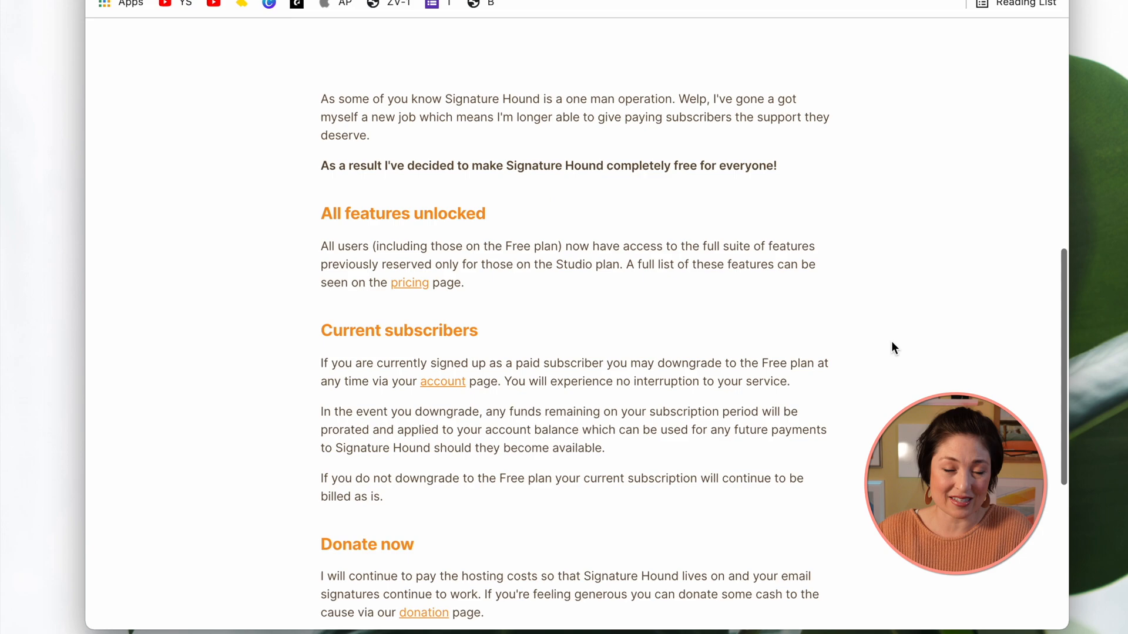
scroll("down", 3)
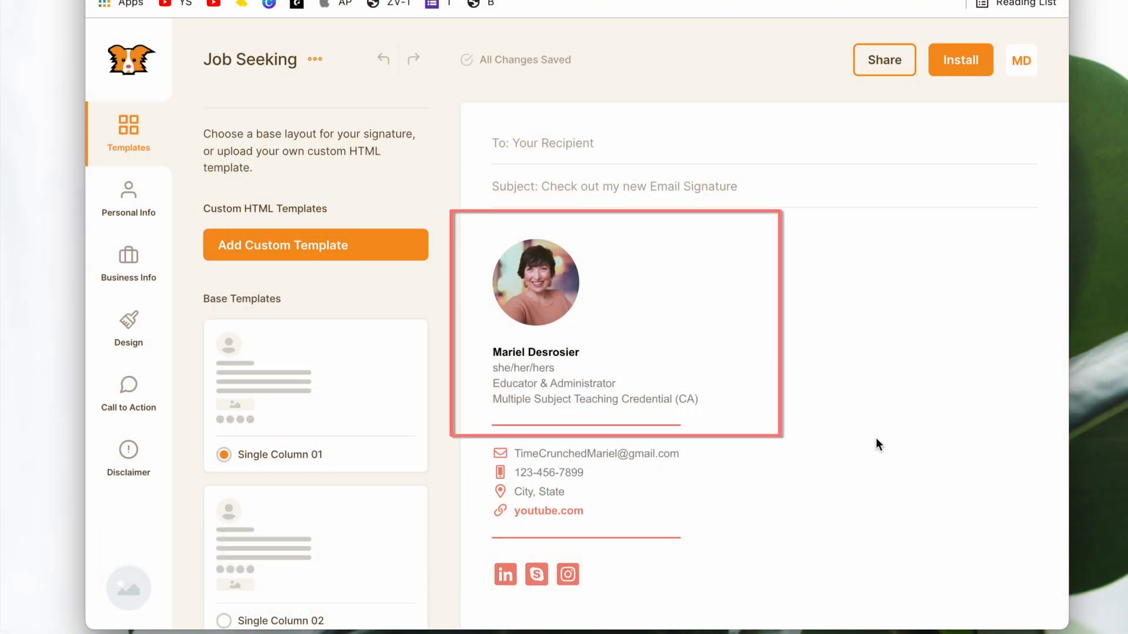
mouse_move(924, 459)
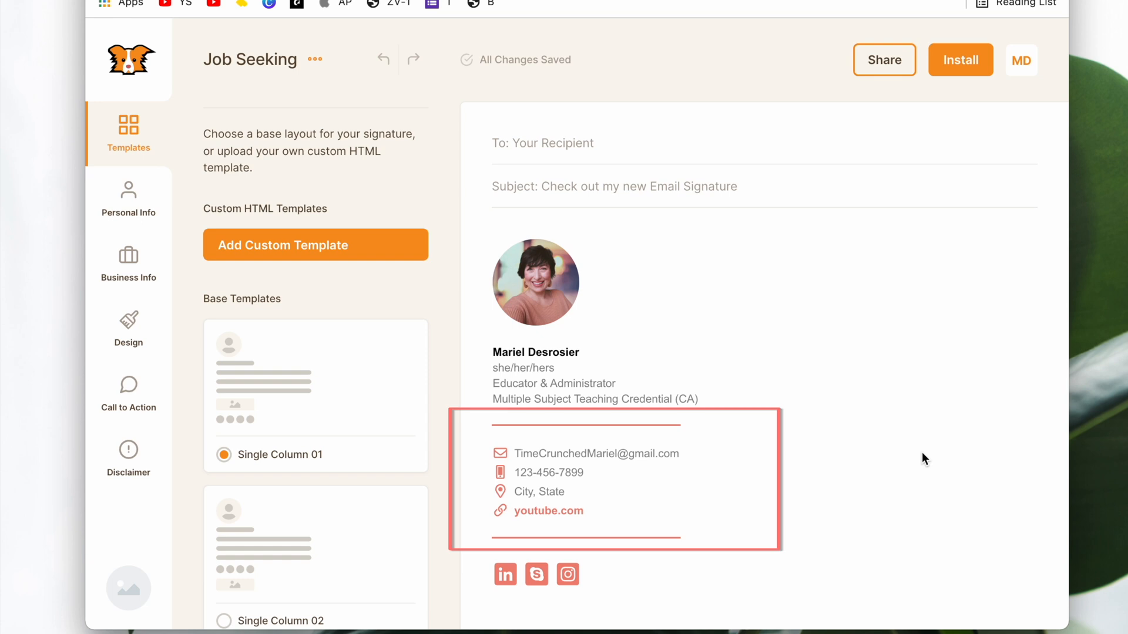
Show the Job Seeking signature's Business Info, including its YouTube channel website and LinkedIn link
left_click(128, 263)
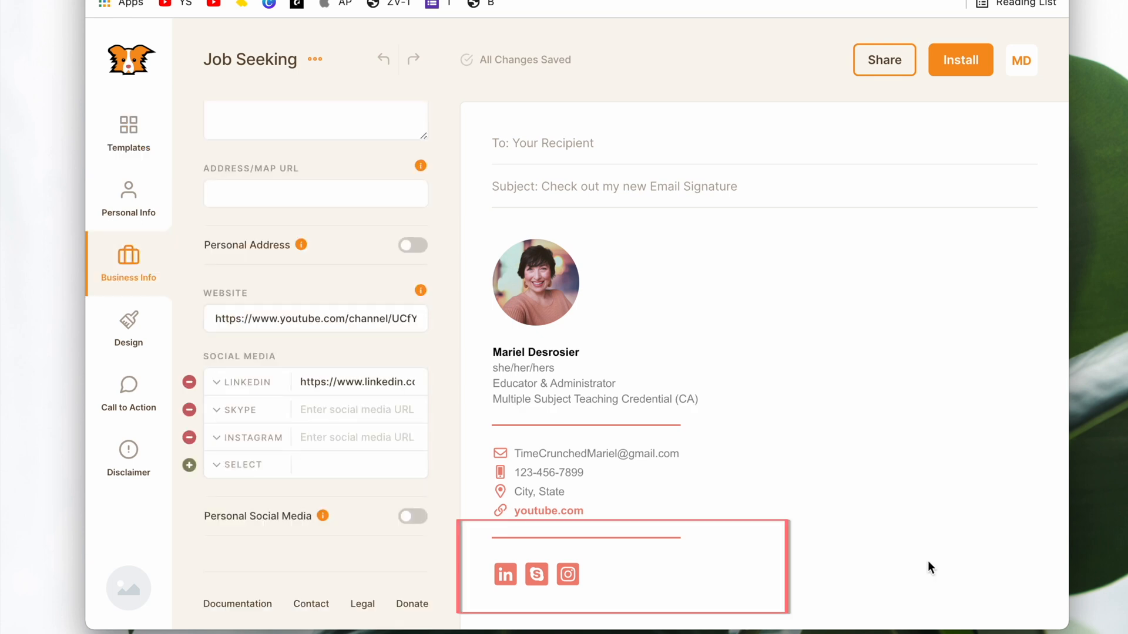